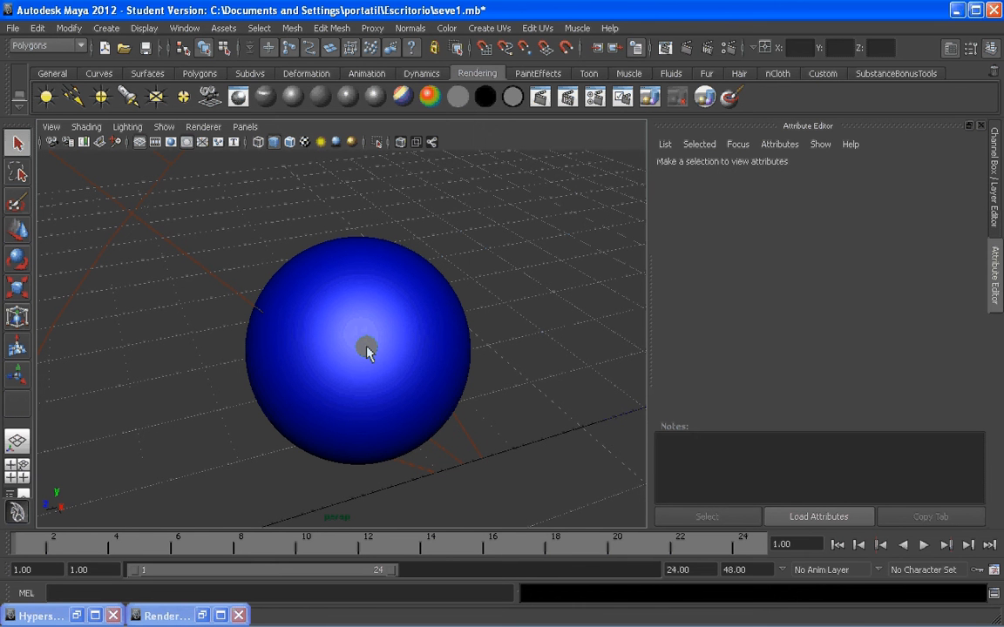
pyautogui.moveTo(370, 340)
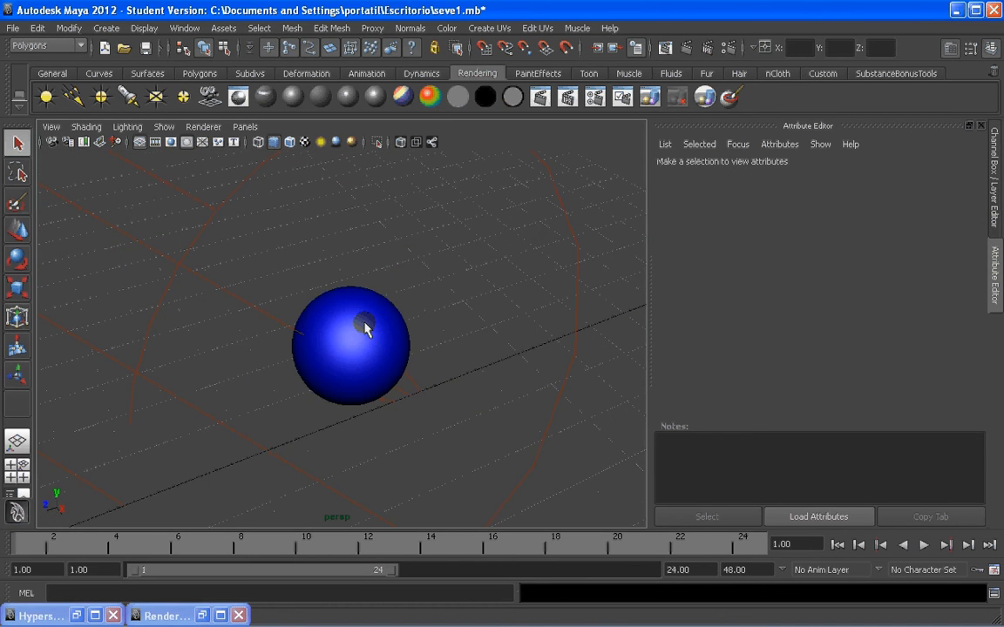
# Review the mental ray Common, Quality and Indirect Lighting tabs in Render Settings, then close it.
pyautogui.click(364, 330)
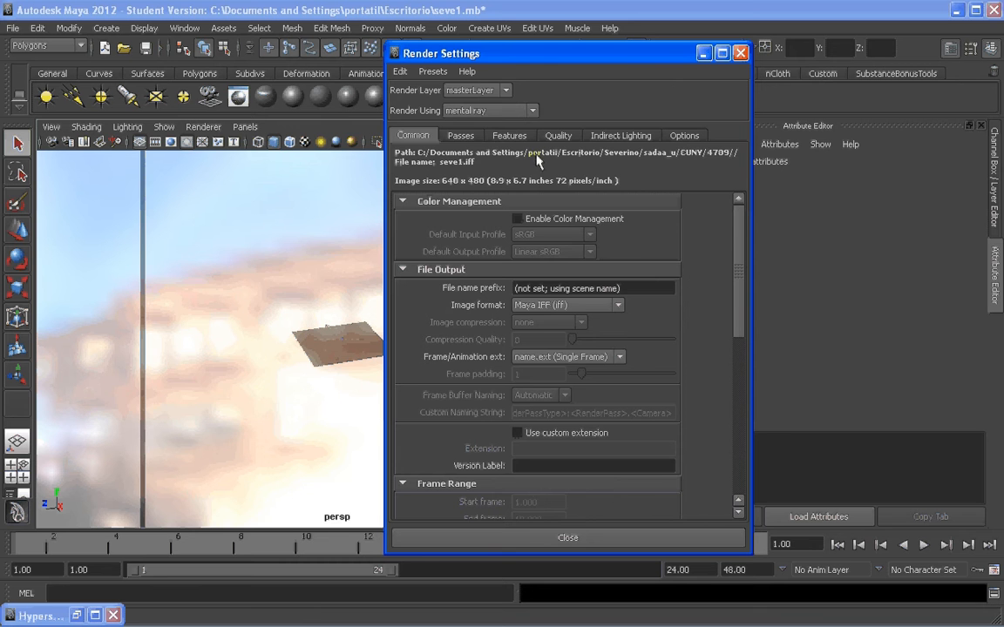
pyautogui.click(558, 135)
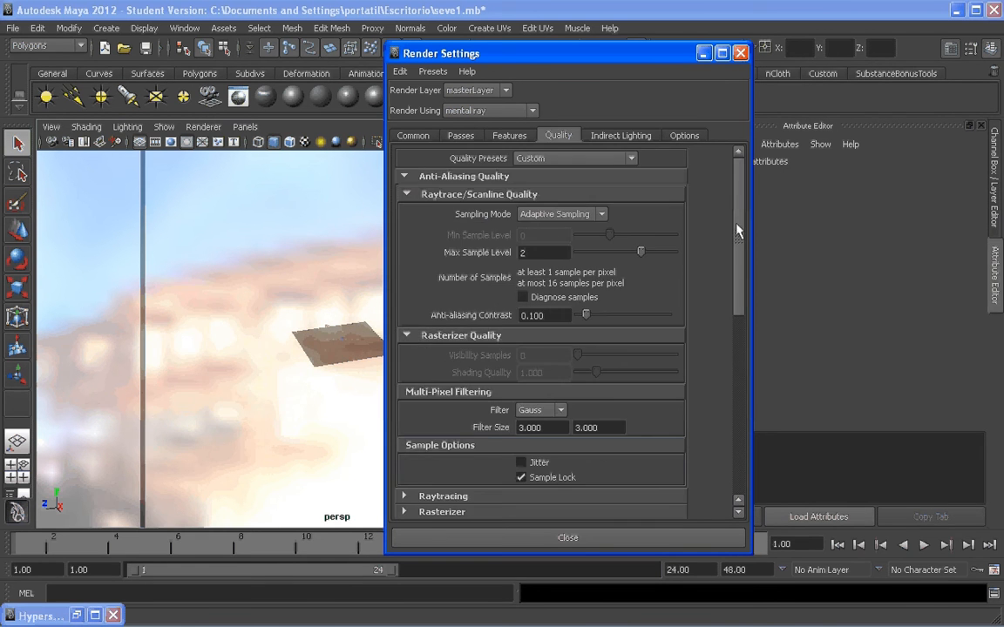
pyautogui.click(620, 135)
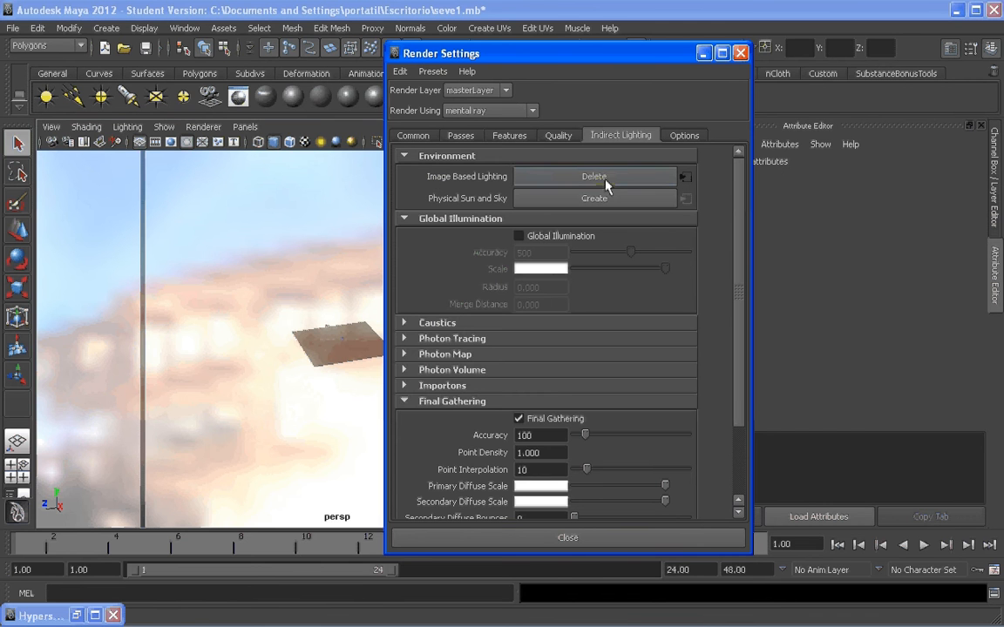
pyautogui.moveTo(649, 399)
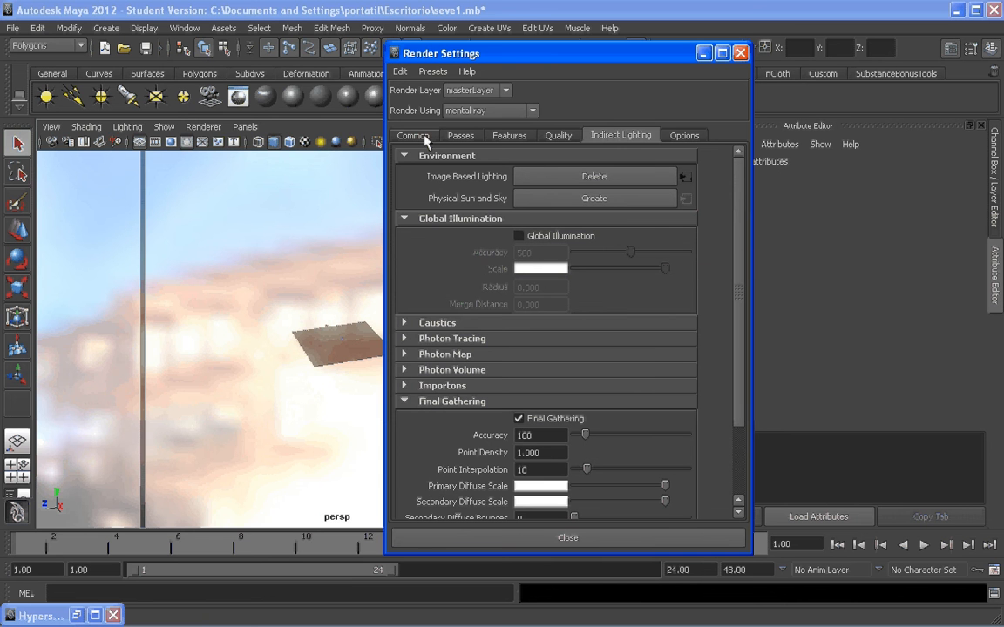
pyautogui.click(413, 135)
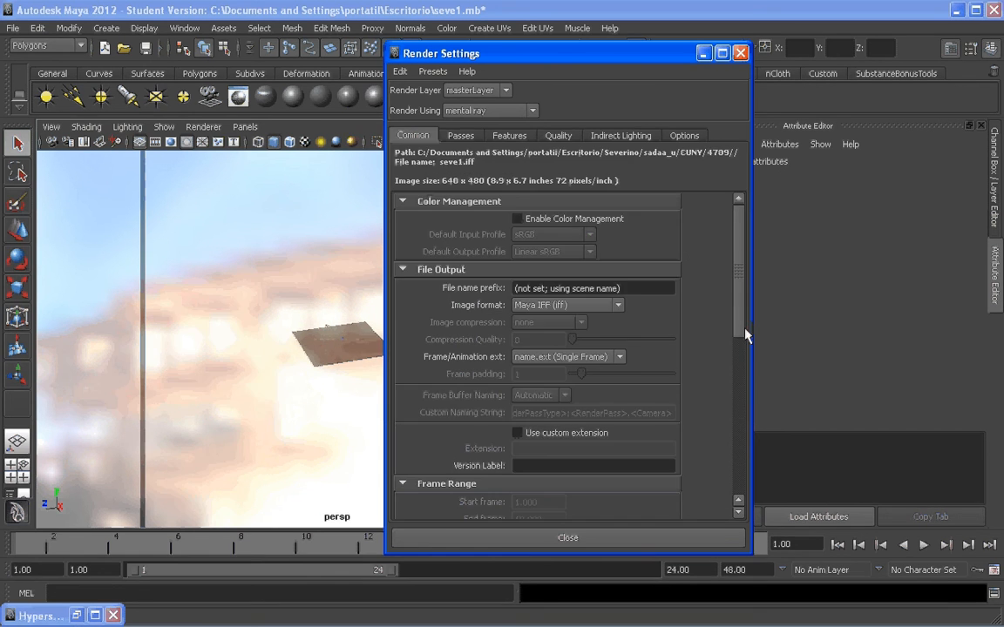
pyautogui.scroll(-3)
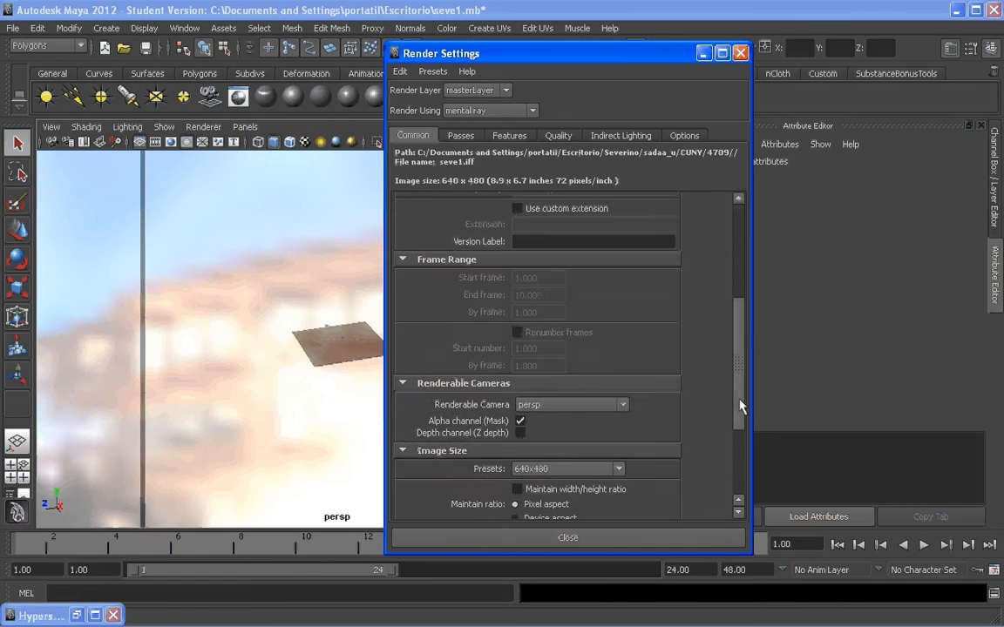
pyautogui.scroll(-3)
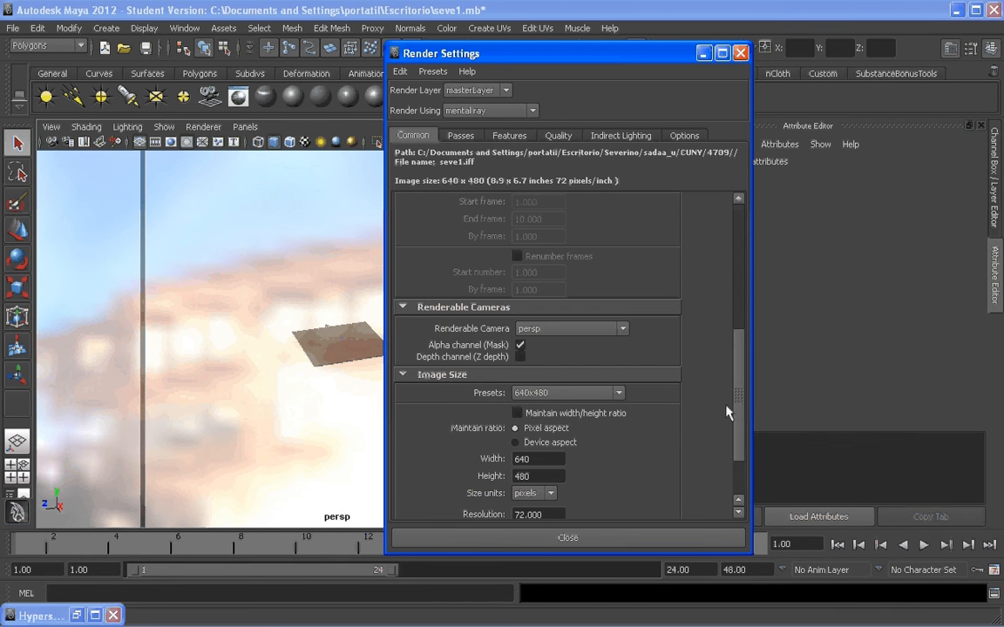
pyautogui.scroll(-3)
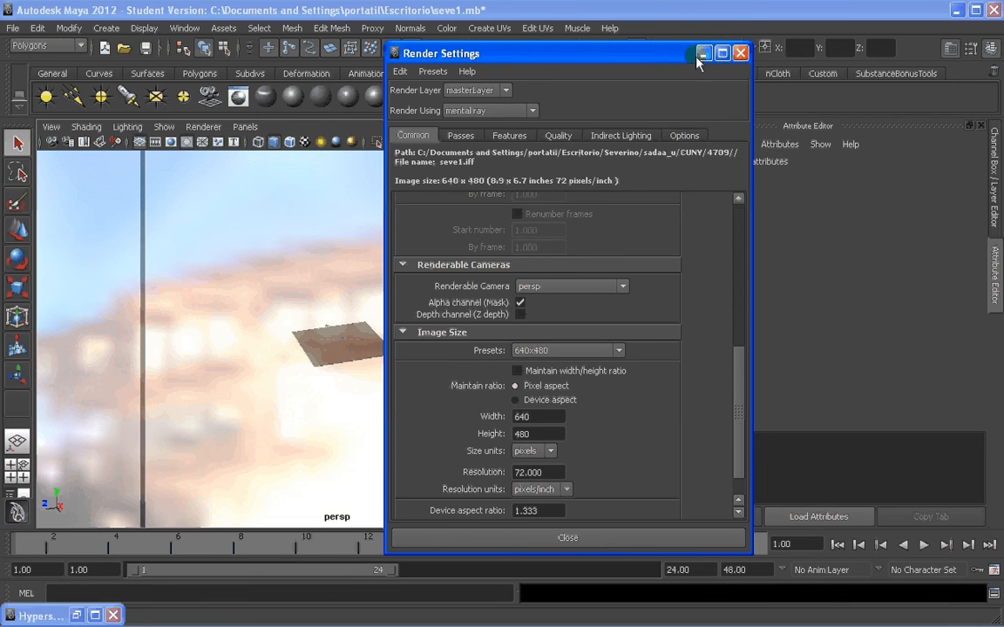
pyautogui.click(704, 53)
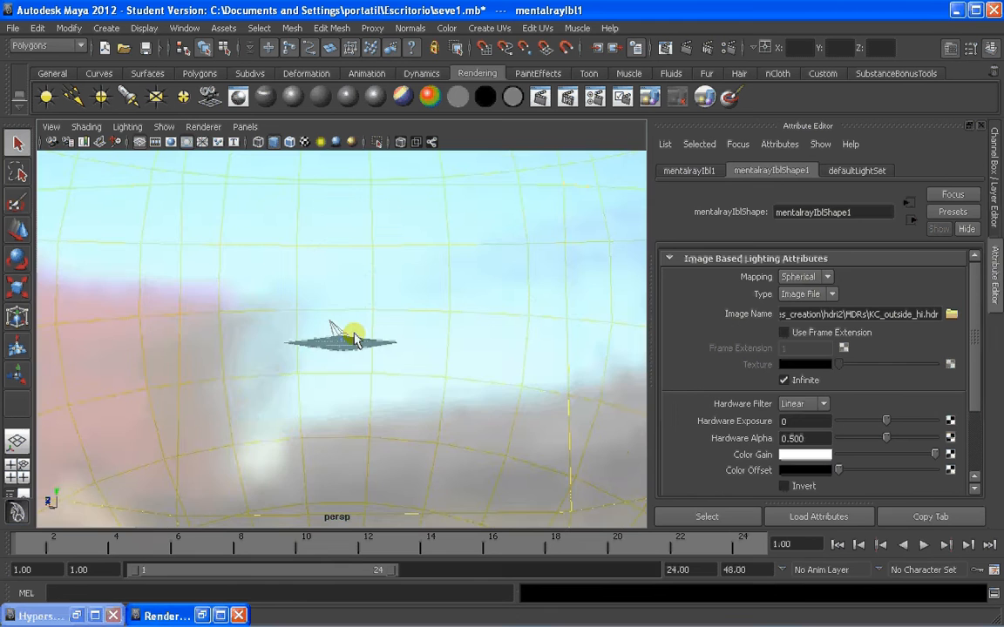
# Deselect the mentalrayIbl1 node by clicking empty viewport space.
pyautogui.click(340, 340)
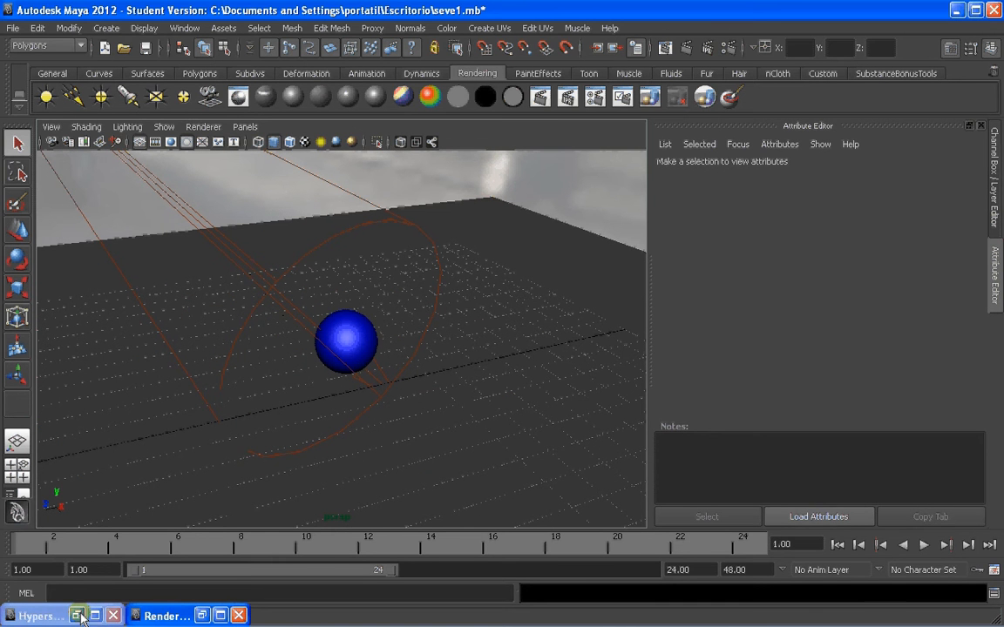
# Restore Hypershade and graph blinn1 into the Work Area beside the lambert node.
pyautogui.click(39, 616)
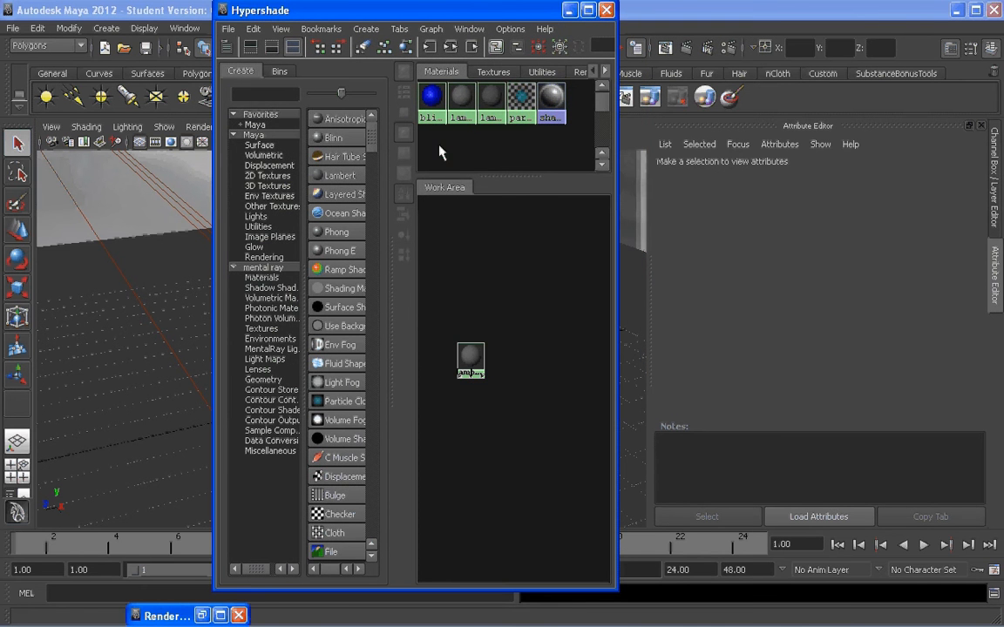
pyautogui.click(430, 96)
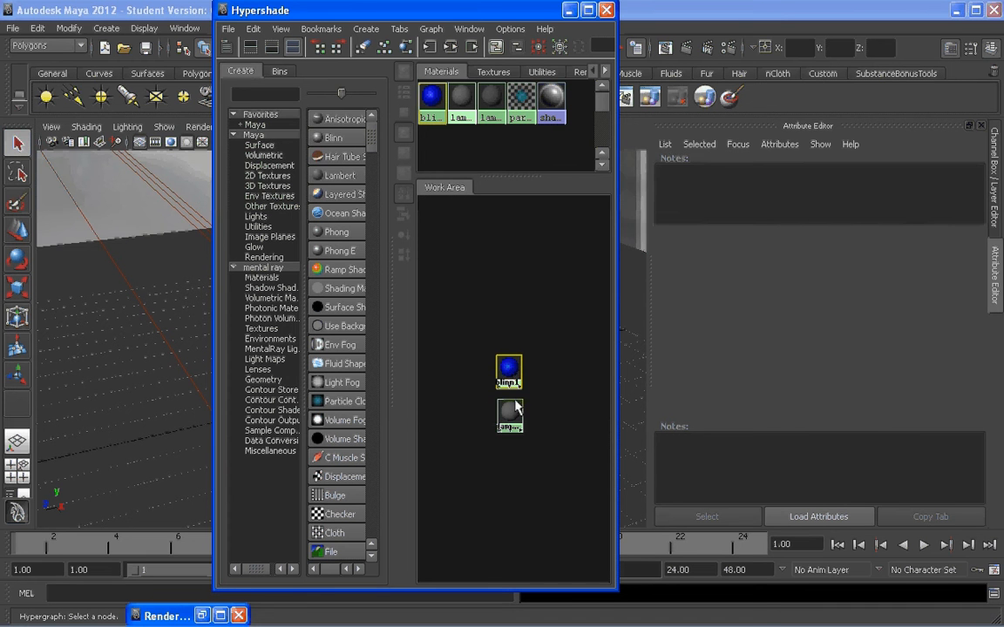
pyautogui.click(508, 373)
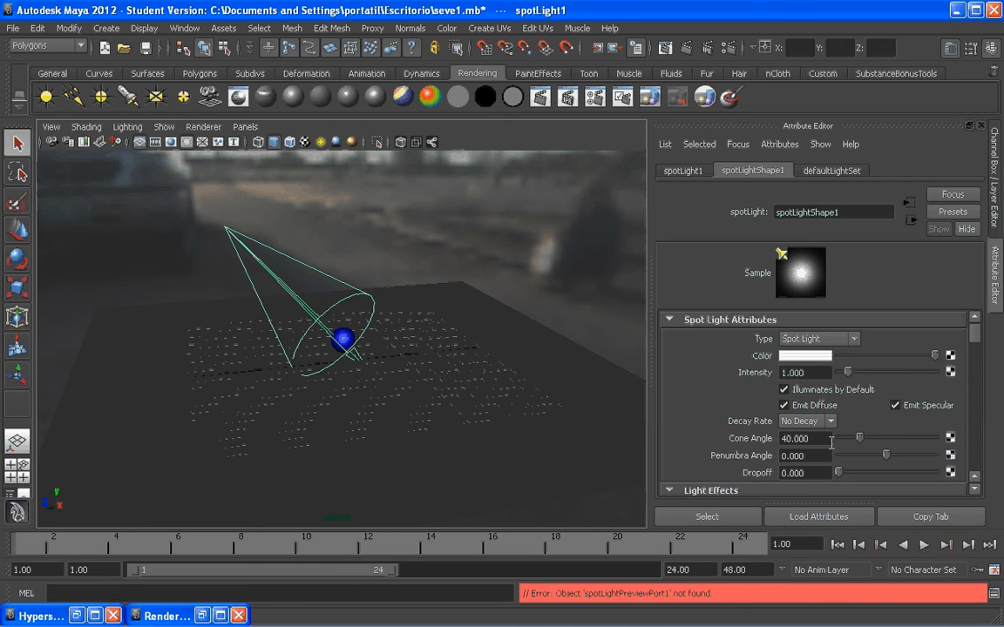
# Scroll spotLight1's attributes to Shadows and enable Use Ray Trace Shadows.
pyautogui.scroll(-3)
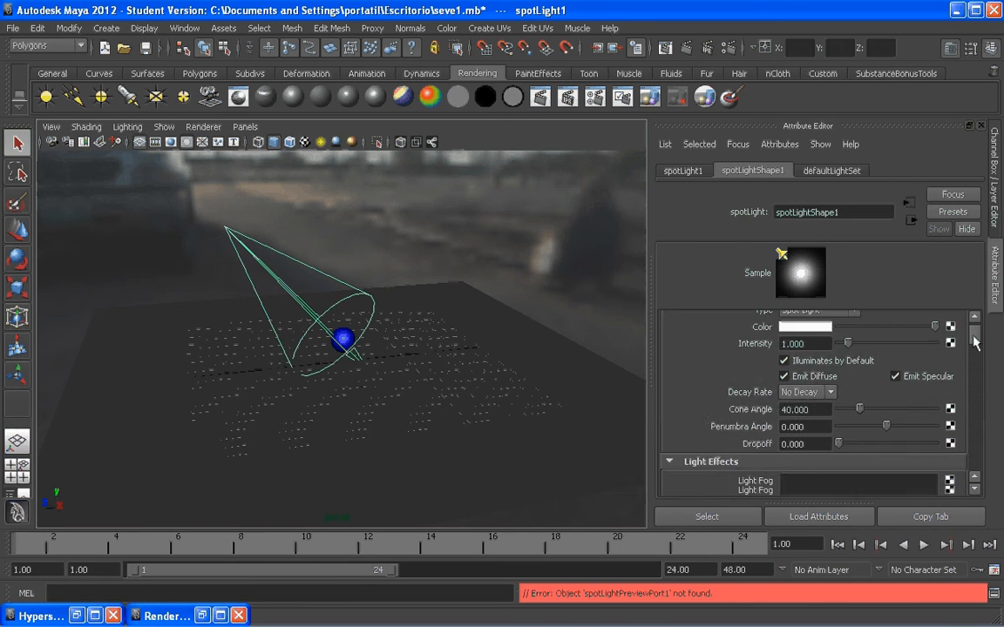
pyautogui.scroll(-3)
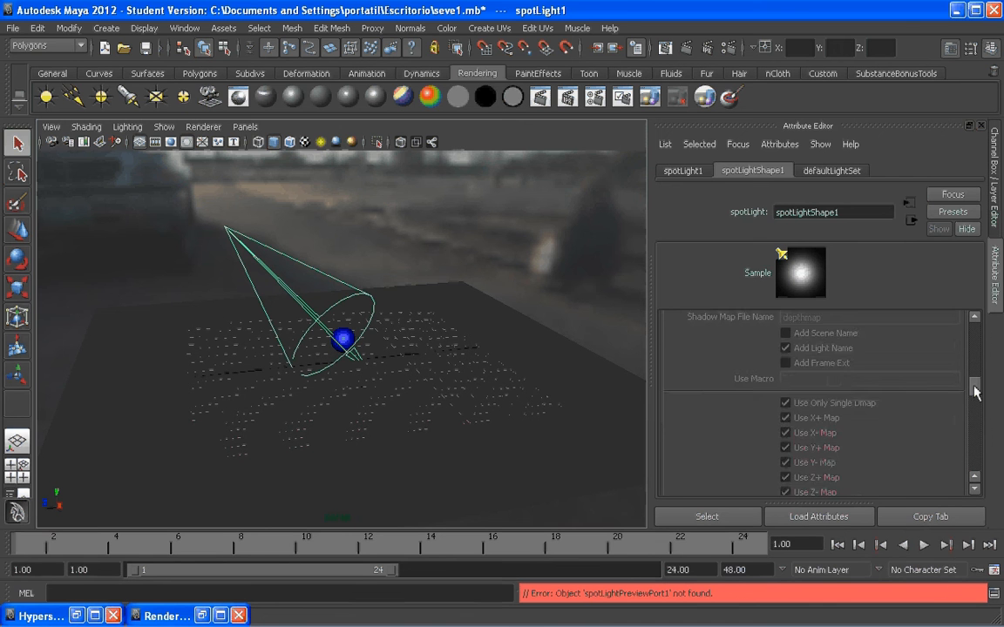
pyautogui.scroll(-3)
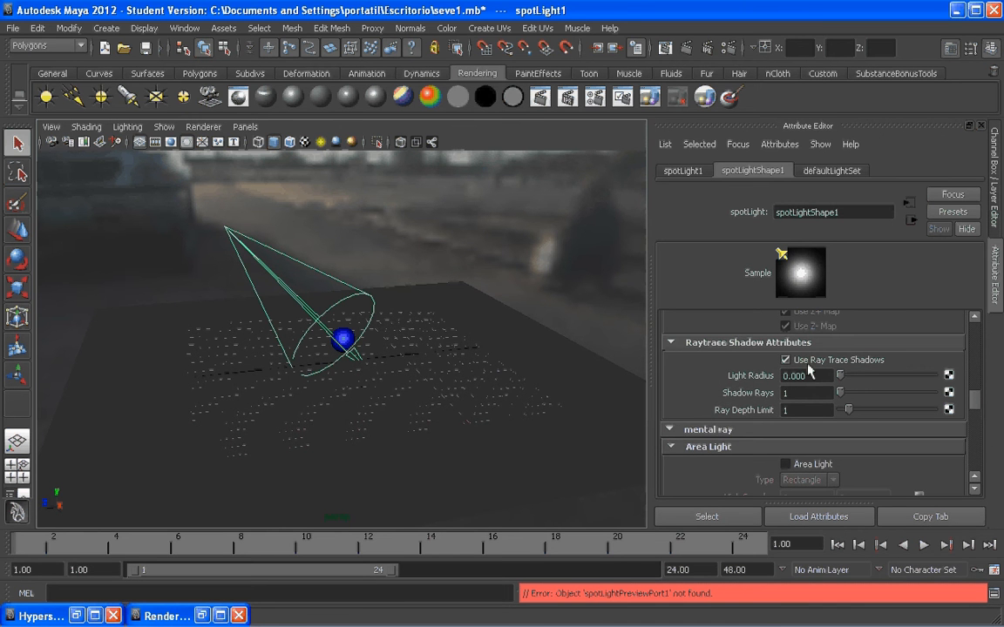
pyautogui.moveTo(543, 330)
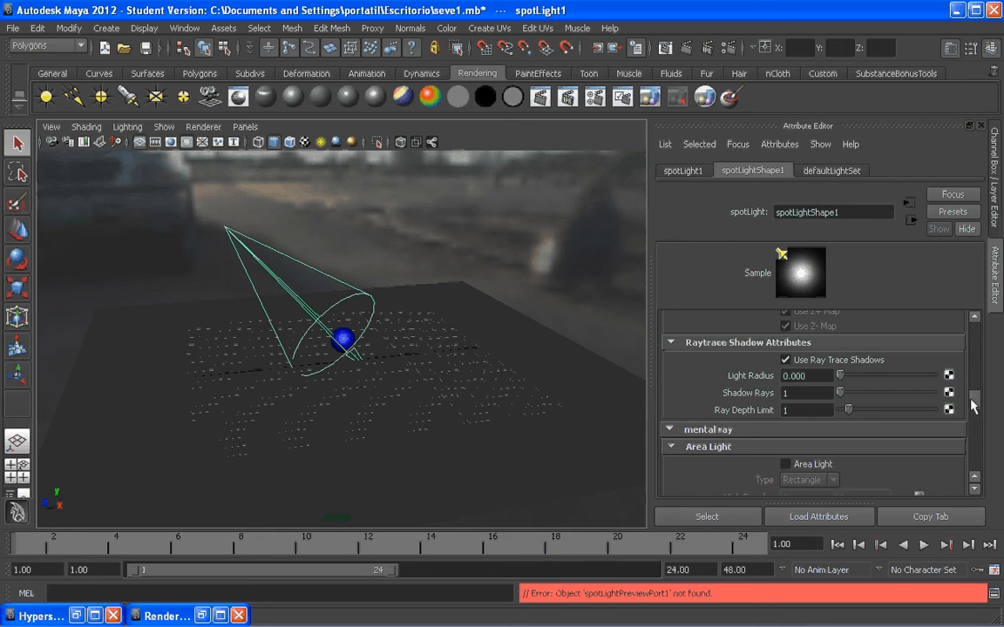
pyautogui.moveTo(763, 371)
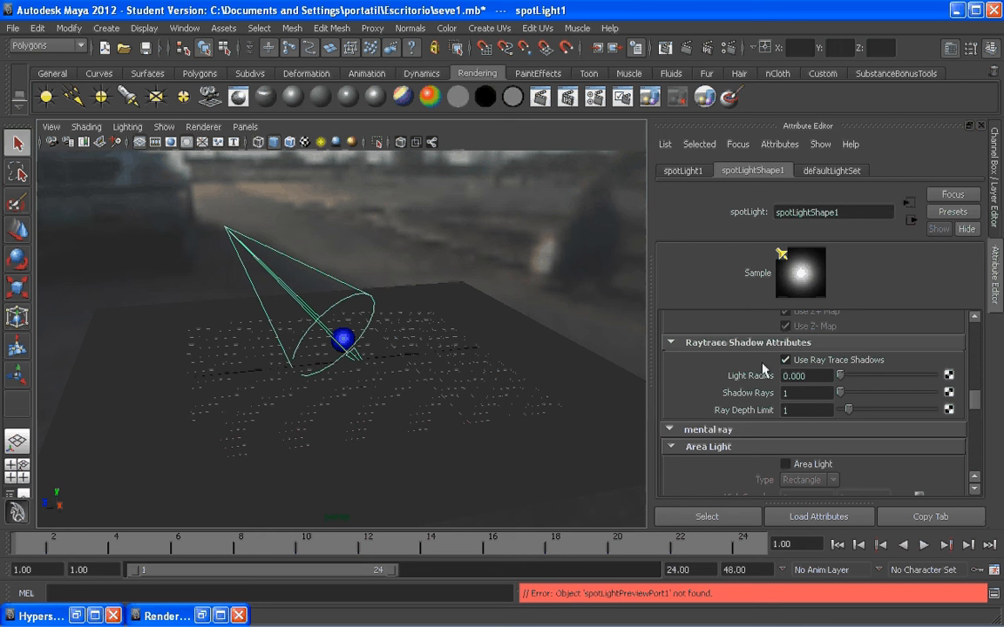
pyautogui.scroll(-3)
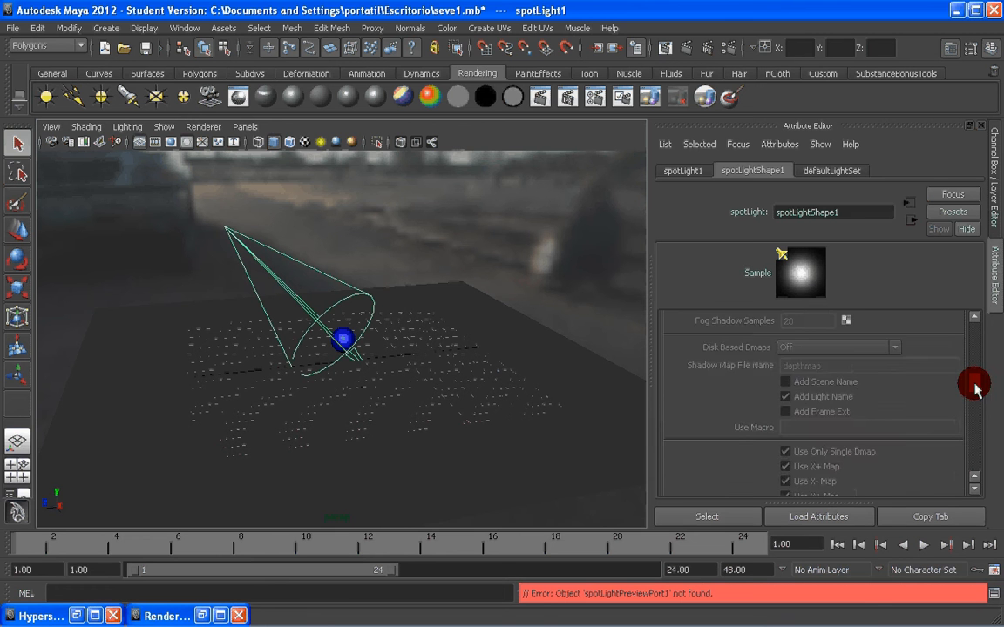
pyautogui.scroll(-3)
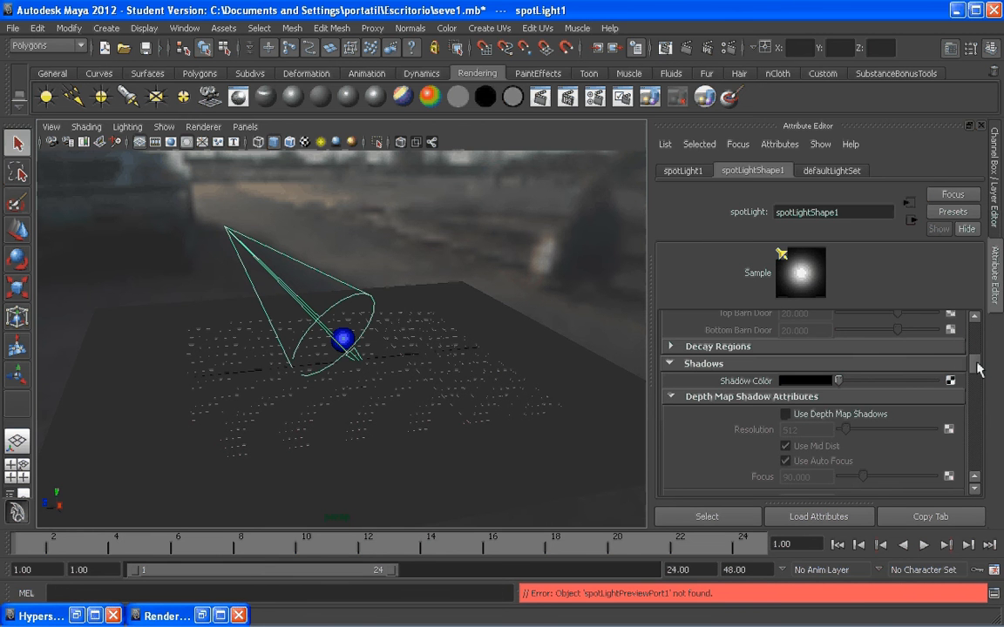
pyautogui.scroll(-3)
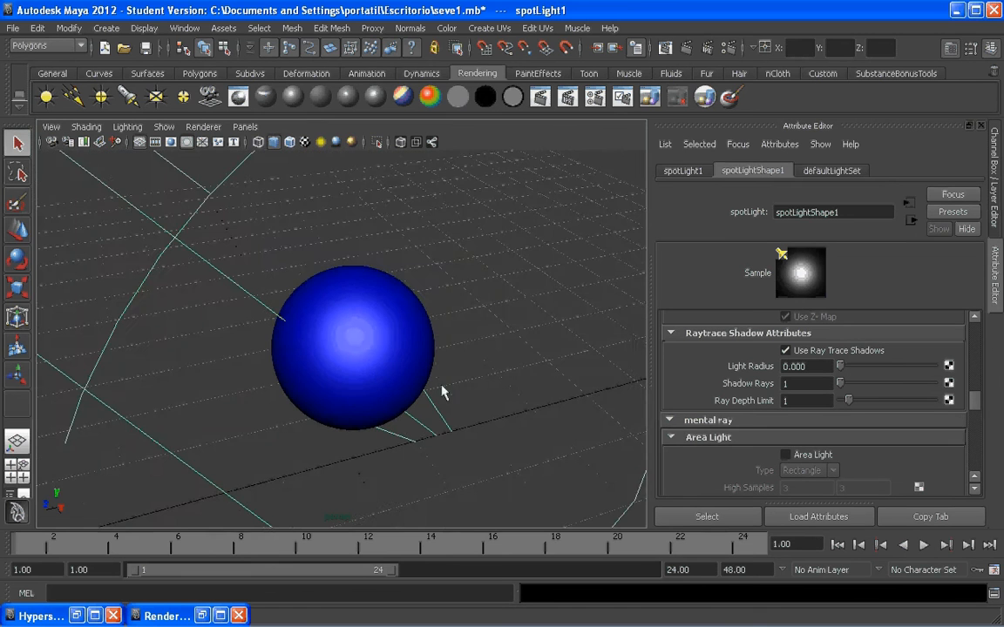
# Render the frame with mental ray and inspect the sphere's sharp raytraced shadow.
pyautogui.moveTo(443, 393); pyautogui.dragTo(552, 196)
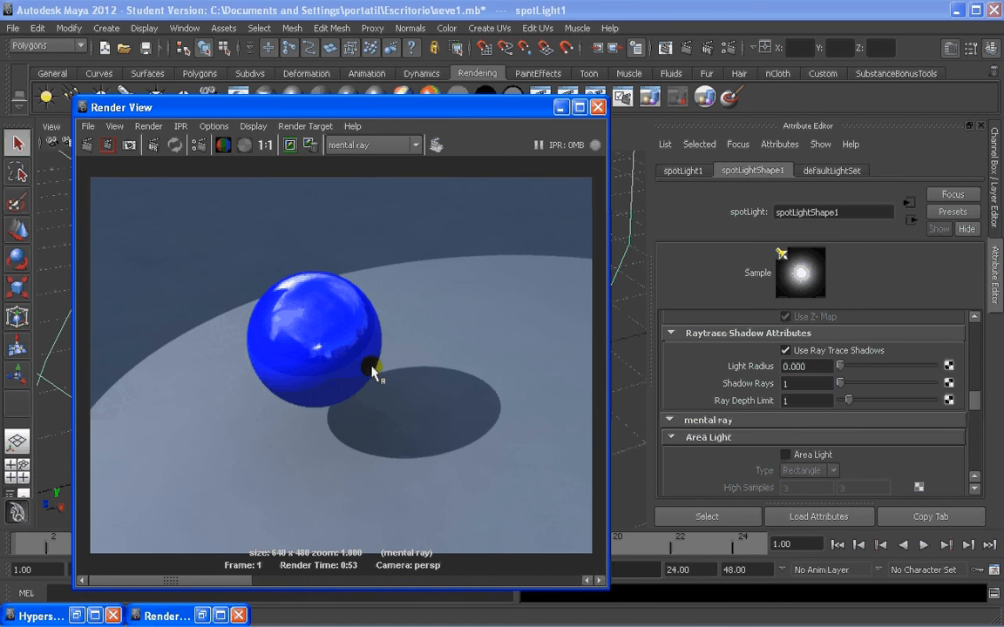
pyautogui.moveTo(427, 353)
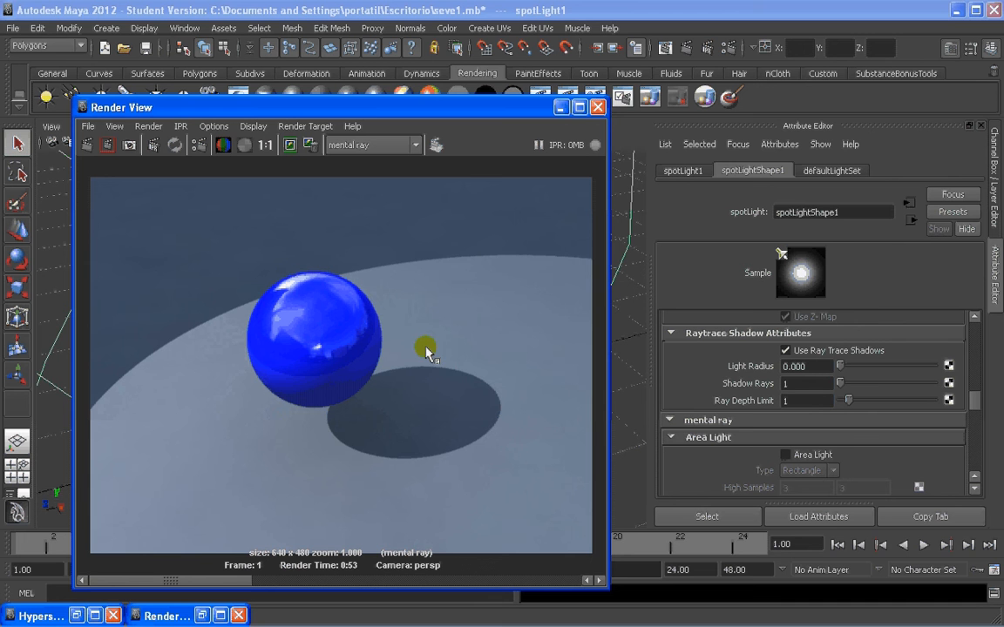
pyautogui.moveTo(281, 359)
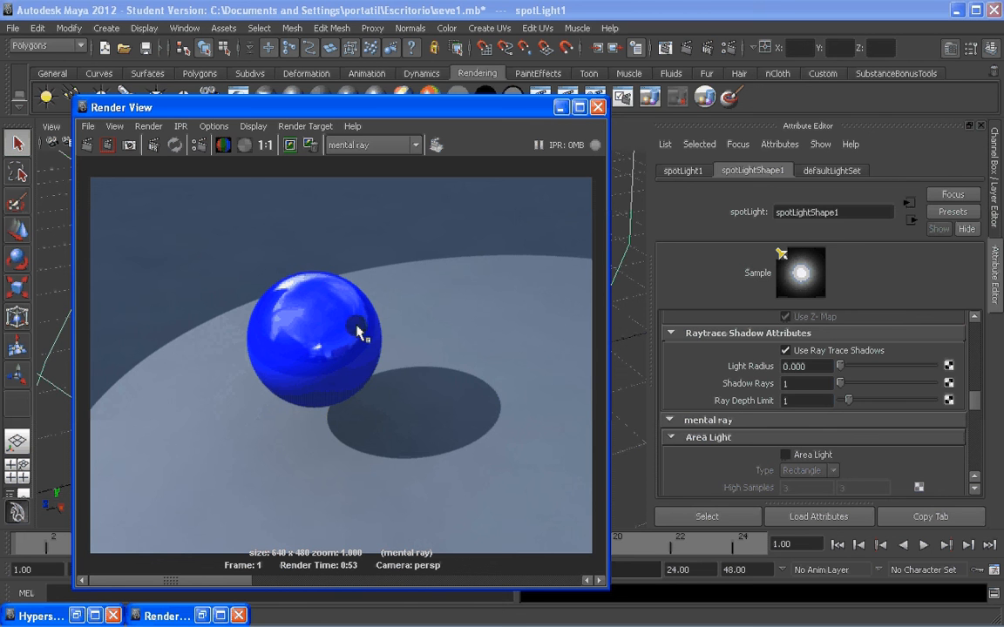
pyautogui.moveTo(342, 330)
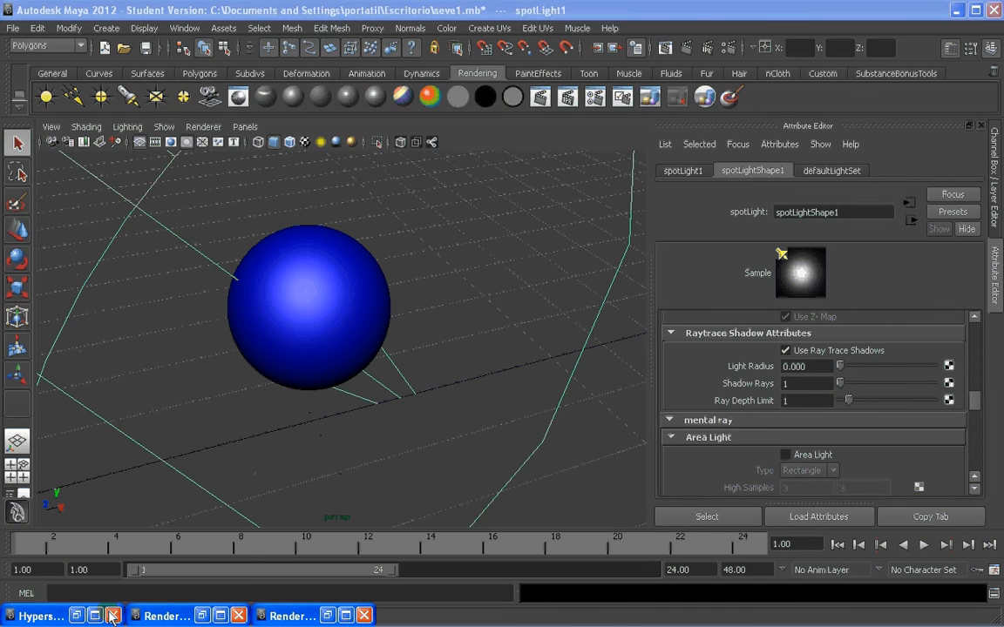
# Restore Hypershade to create a File texture and browse for its image.
pyautogui.click(39, 616)
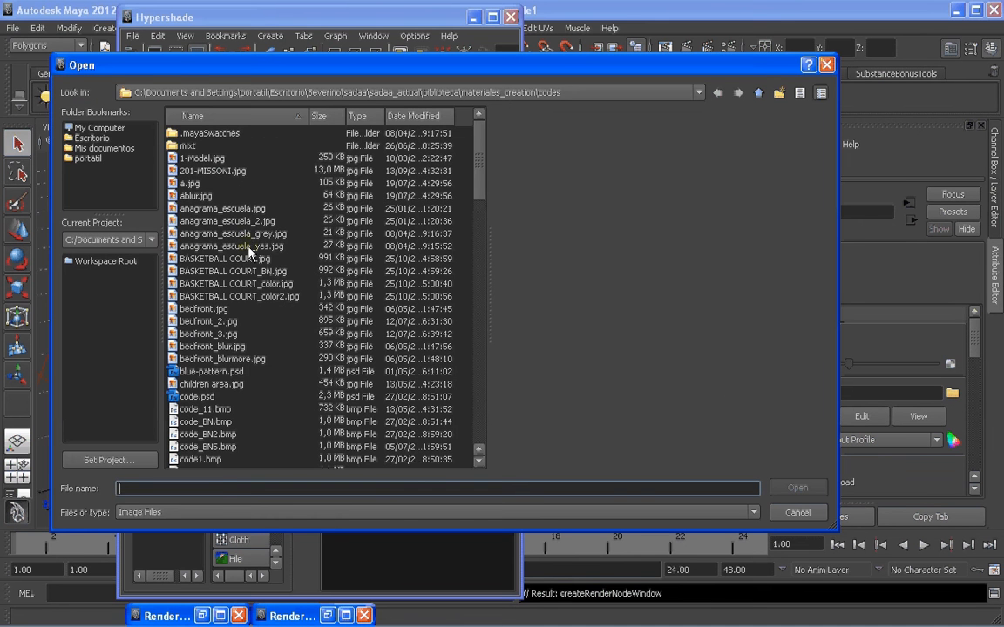
# Select anagrama_escuela_yes.jpg in the Open dialog and load it.
pyautogui.click(231, 246)
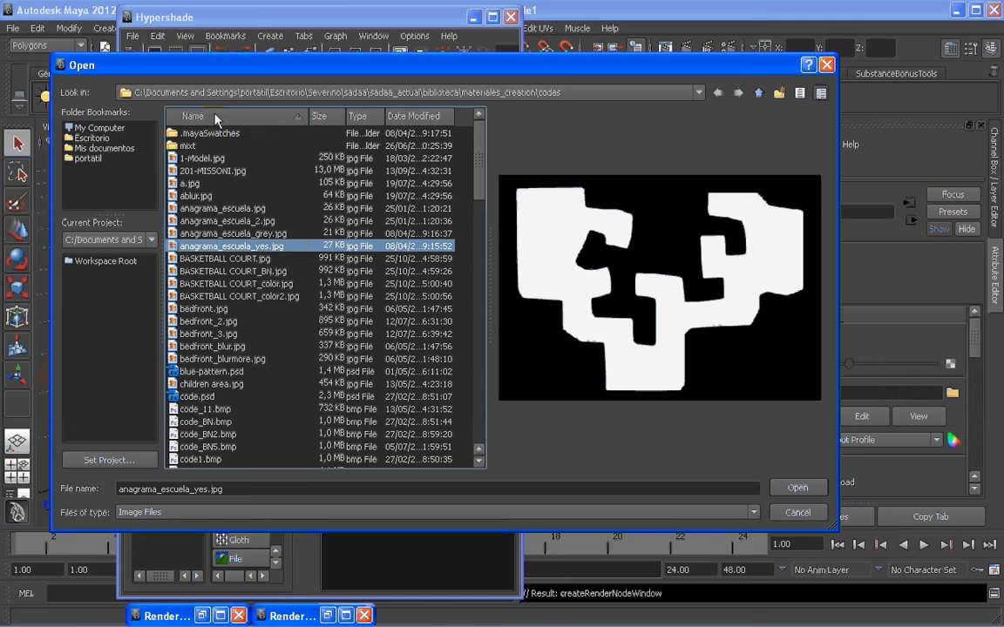
pyautogui.moveTo(519, 327)
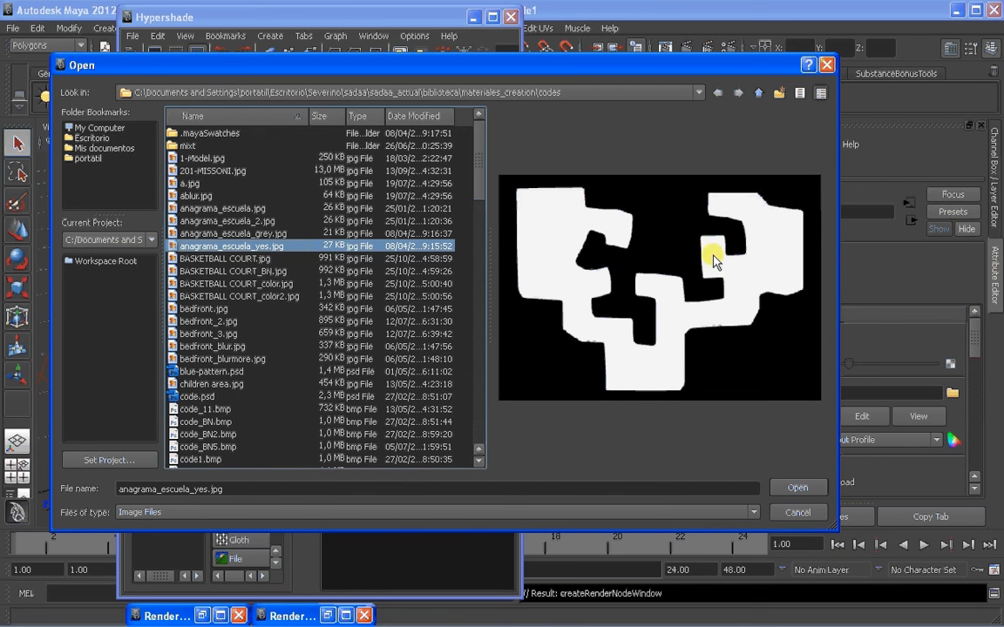
pyautogui.moveTo(653, 307)
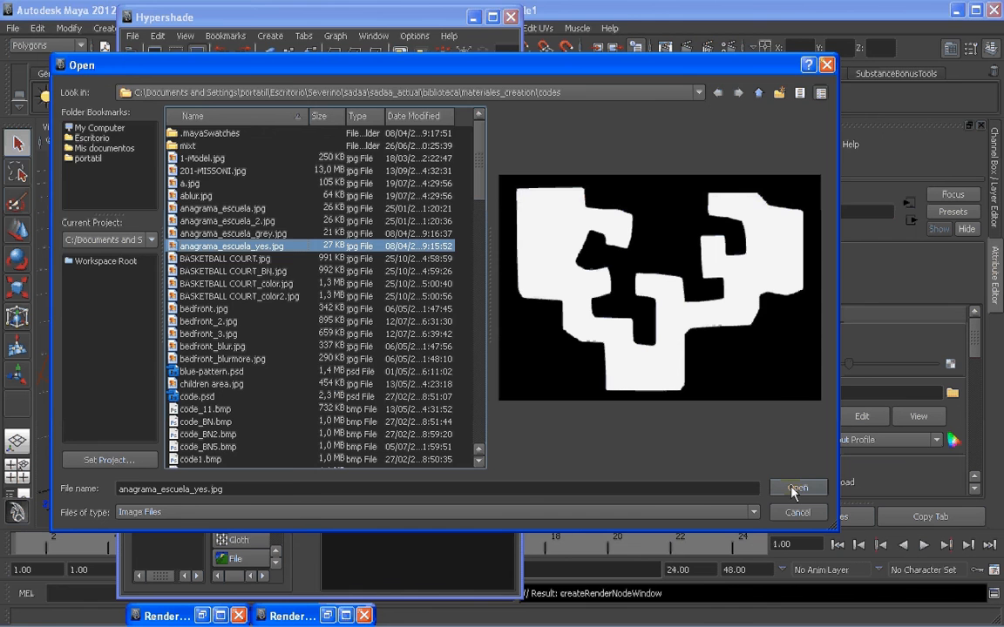
pyautogui.click(795, 488)
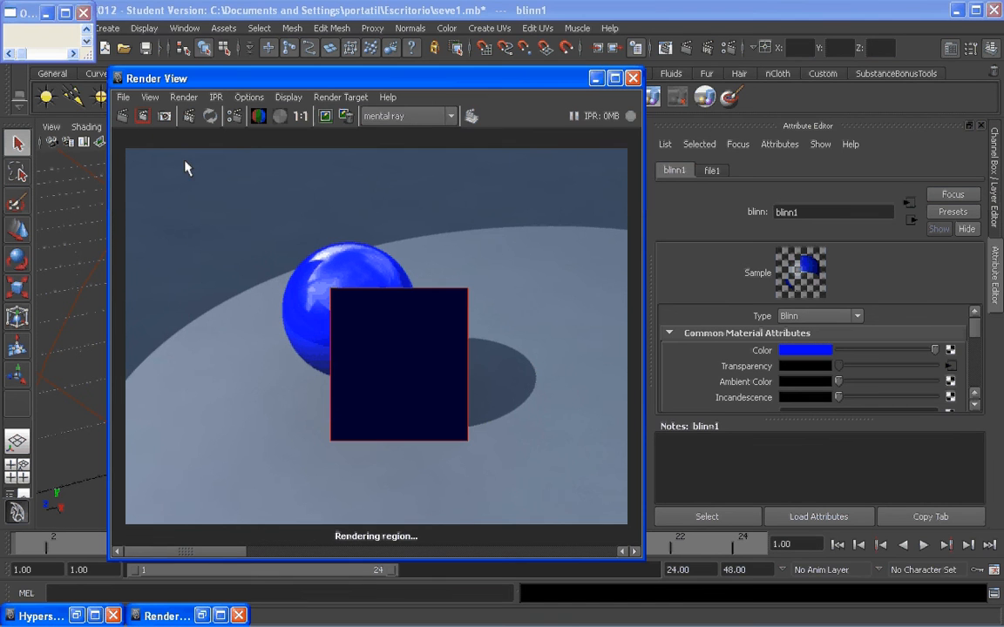
pyautogui.moveTo(451, 386)
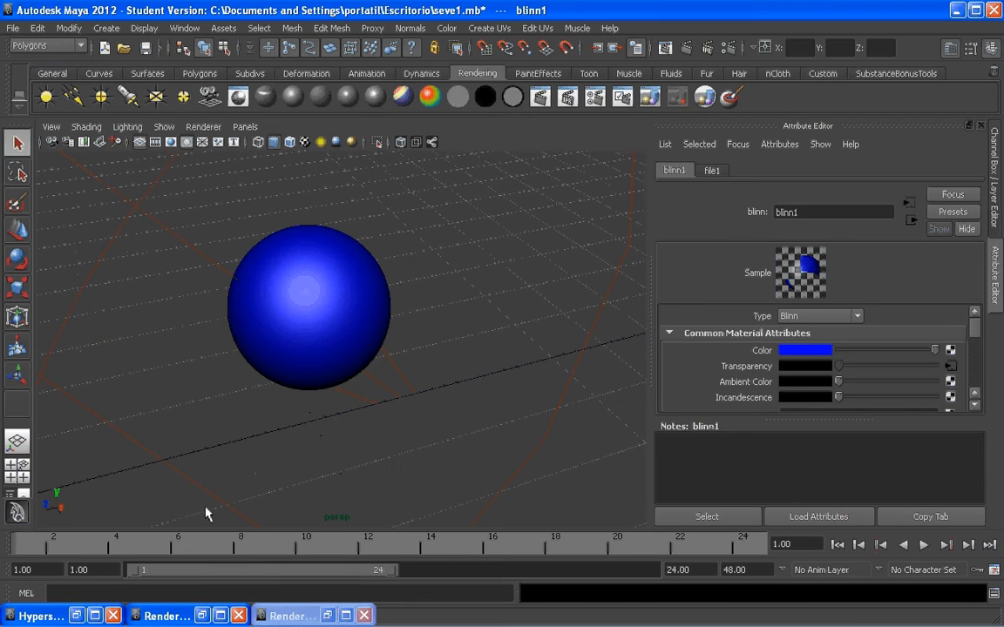
# Enable Alpha Is Luminance in file1's Color Balance section.
pyautogui.click(39, 617)
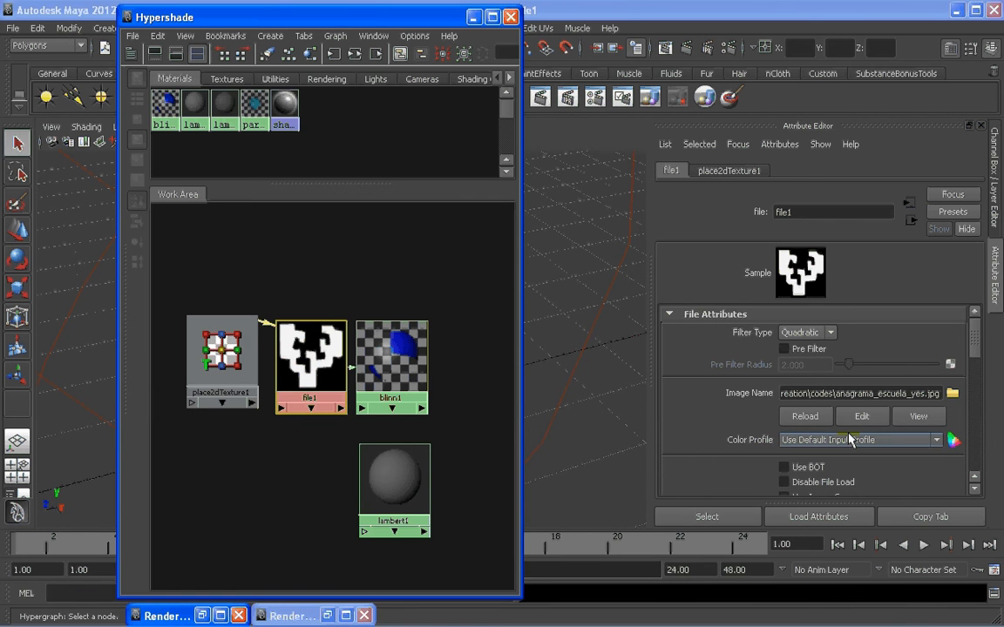
pyautogui.scroll(-3)
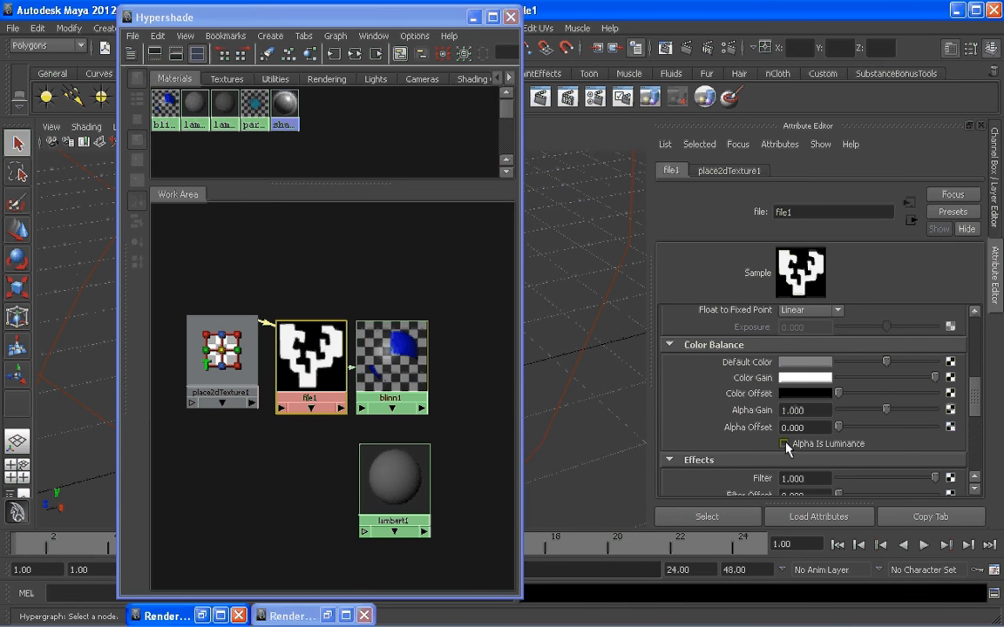
pyautogui.click(783, 443)
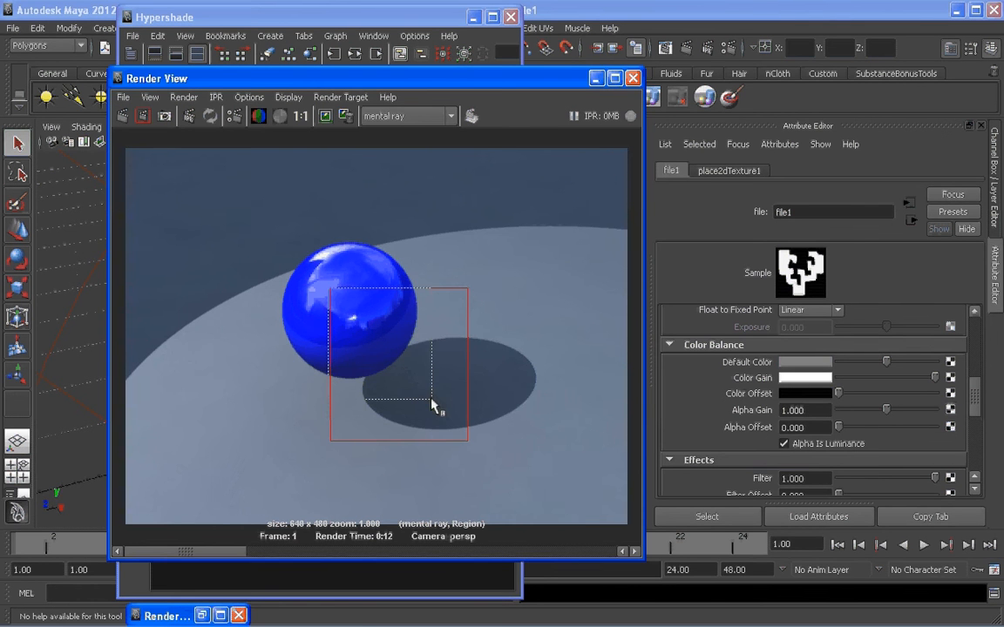
# Render a region around the sphere and its shadow, then minimize Render View.
pyautogui.click(143, 116)
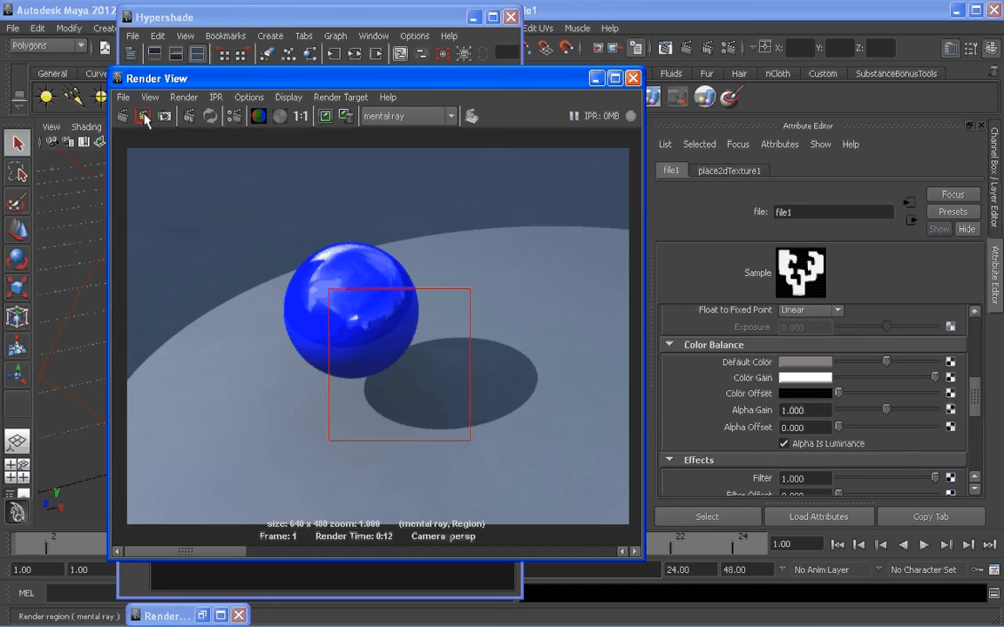
pyautogui.click(143, 116)
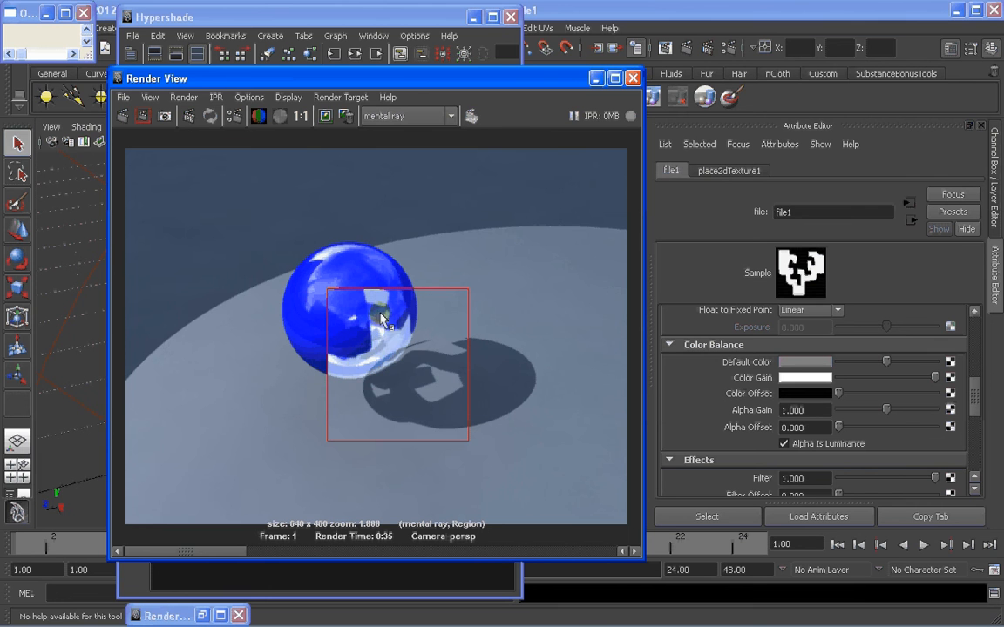
pyautogui.moveTo(653, 390)
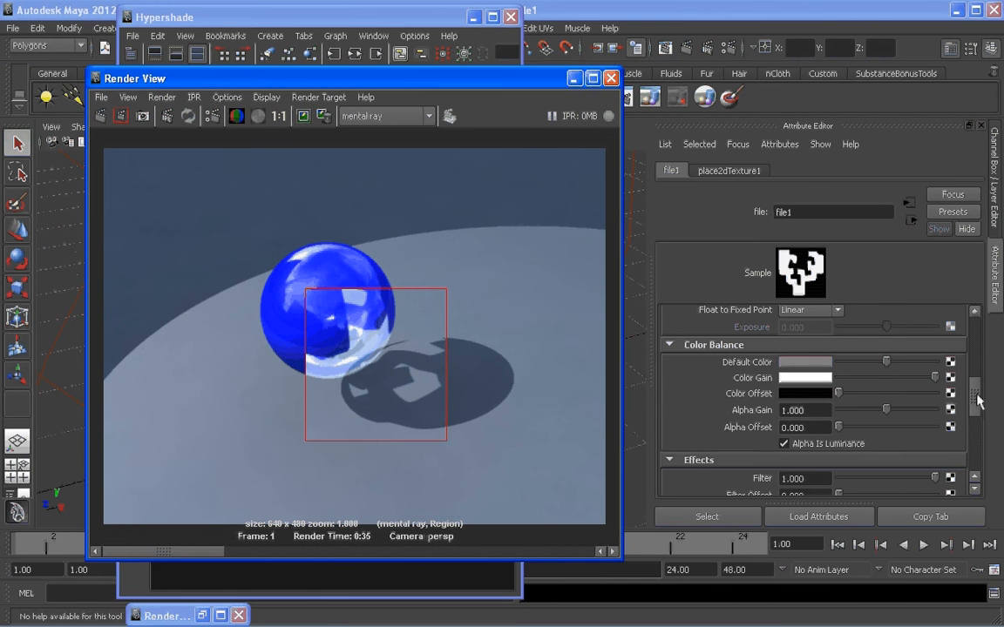
pyautogui.click(611, 78)
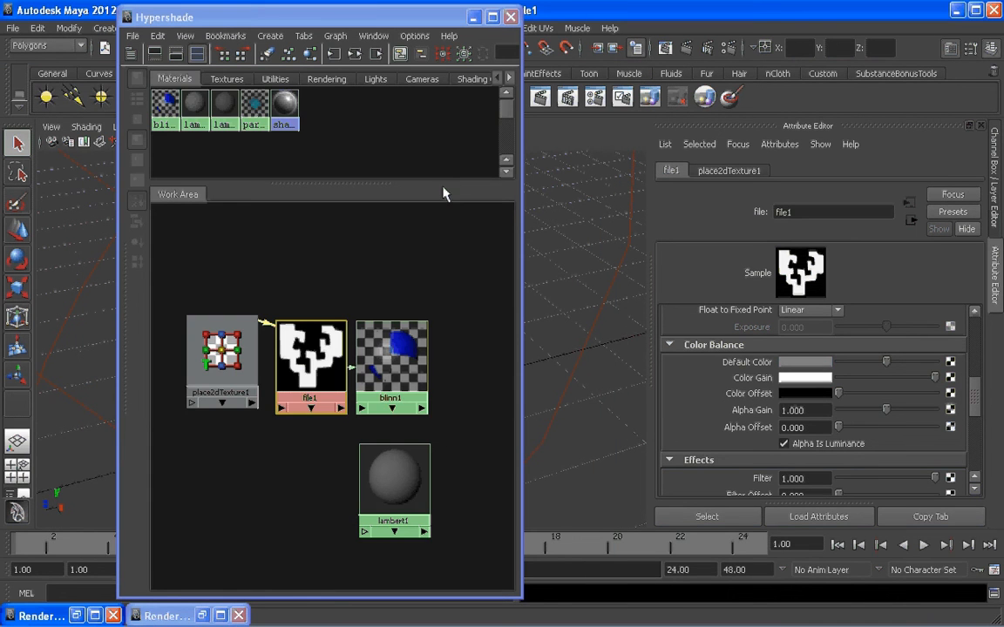
# Connect file1 to blinn1's Specular Color and re-render the region.
pyautogui.click(390, 361)
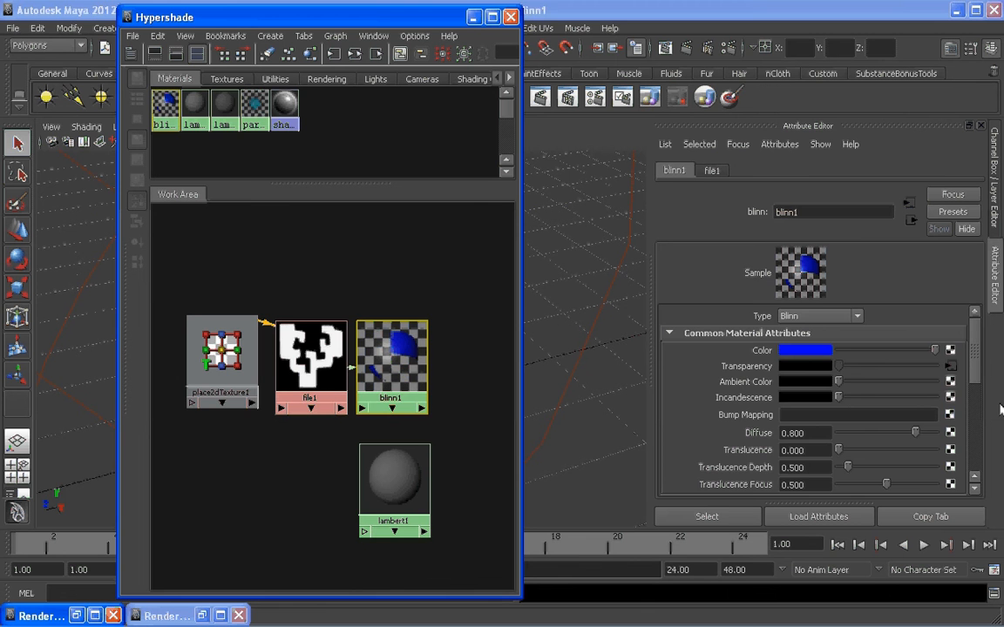
pyautogui.scroll(-3)
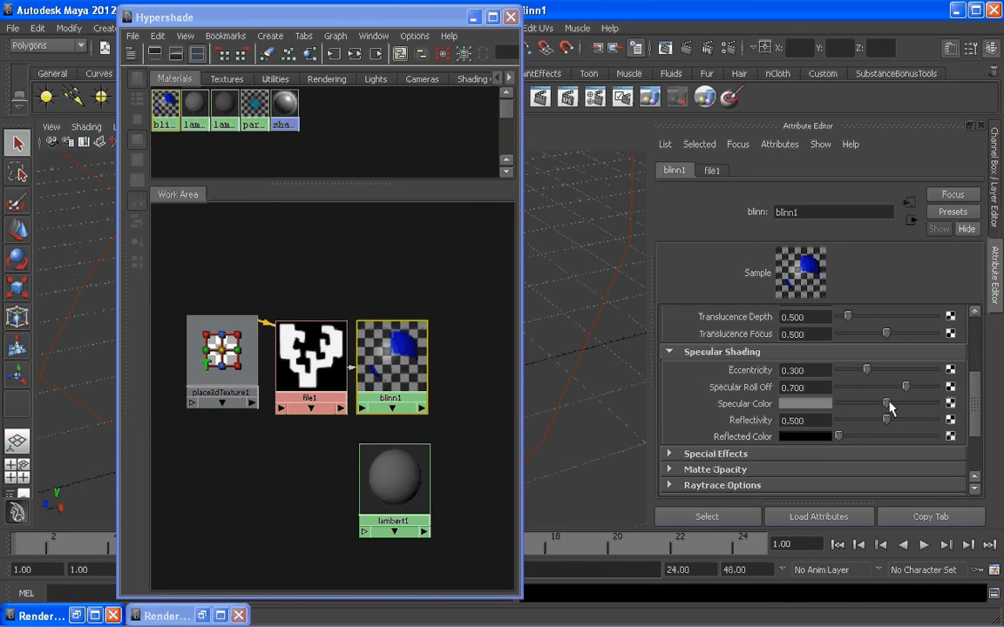
pyautogui.moveTo(885, 413)
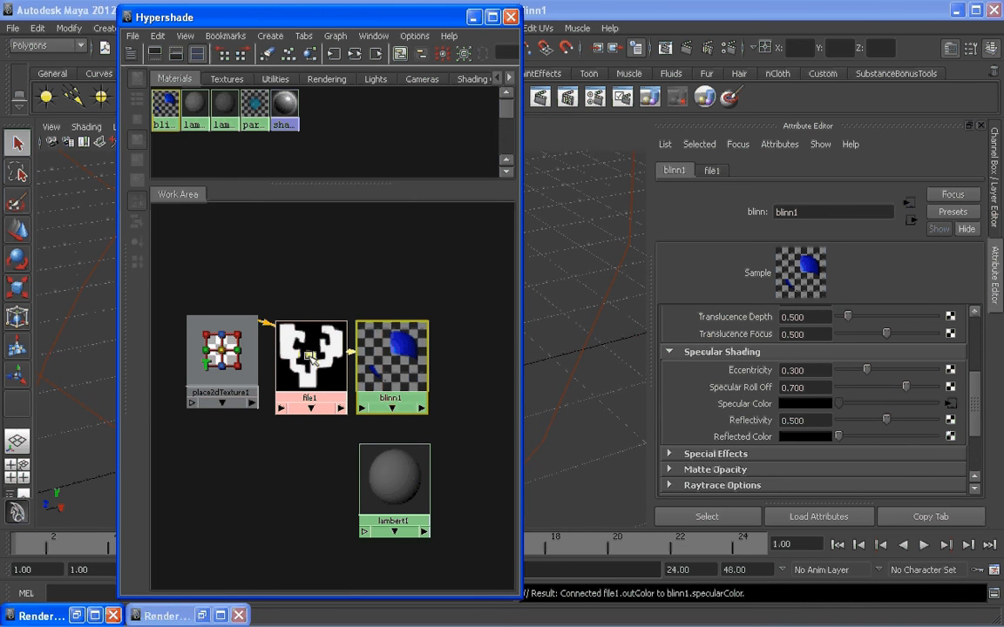
pyautogui.click(309, 357)
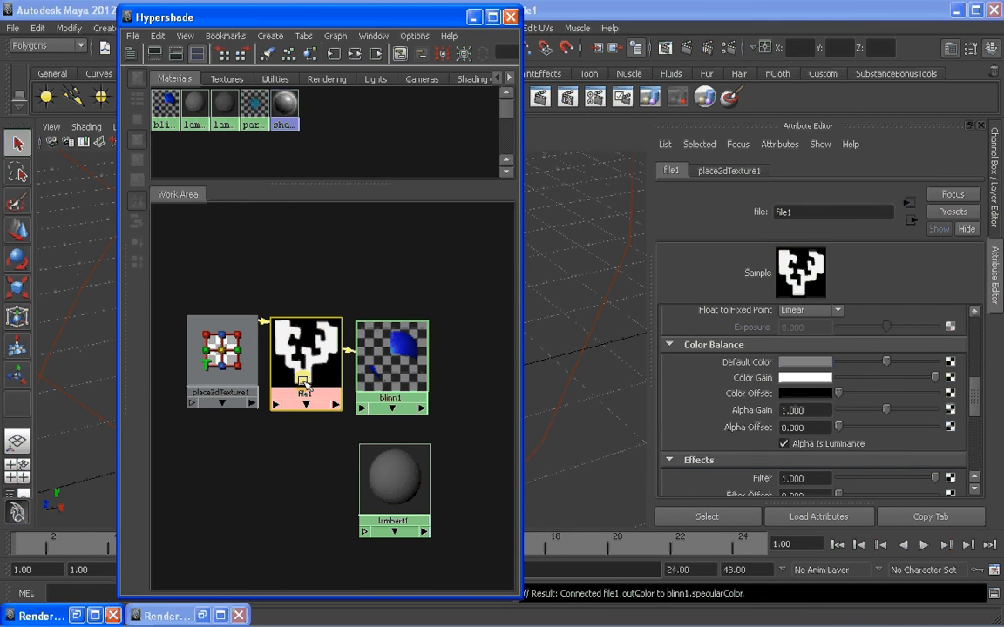
pyautogui.click(391, 361)
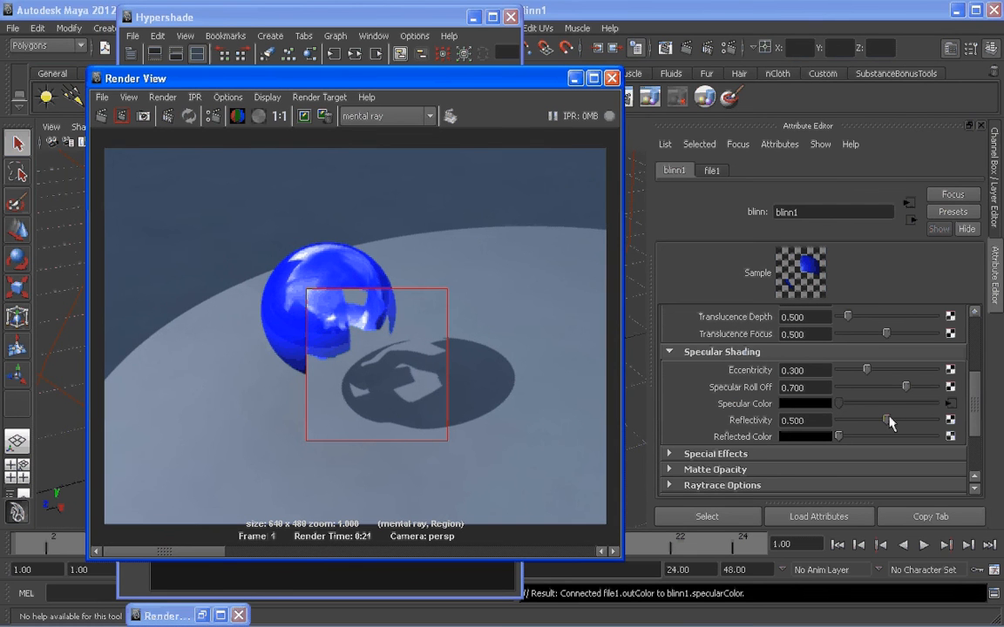
pyautogui.moveTo(619, 217)
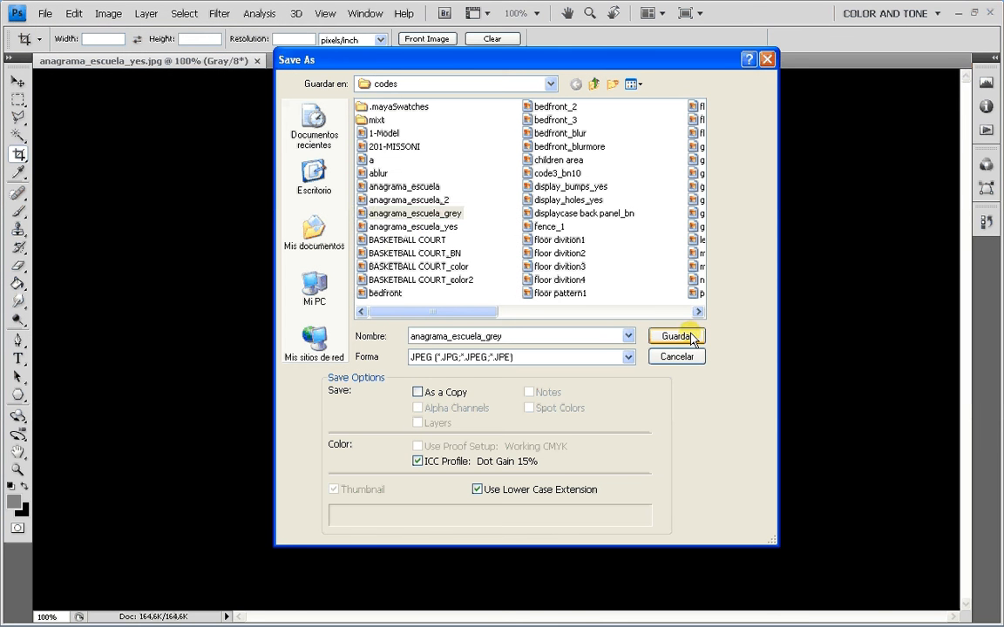
# Save anagrama_escuela_grey as JPEG, then use Levels midtones to darken the logo to mid grey.
pyautogui.click(675, 336)
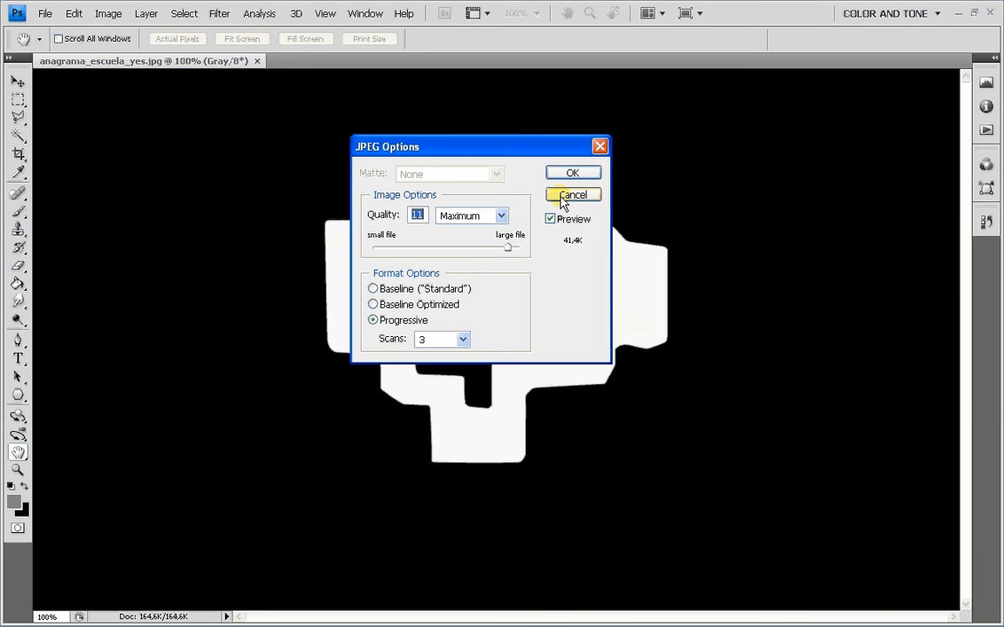
pyautogui.click(571, 195)
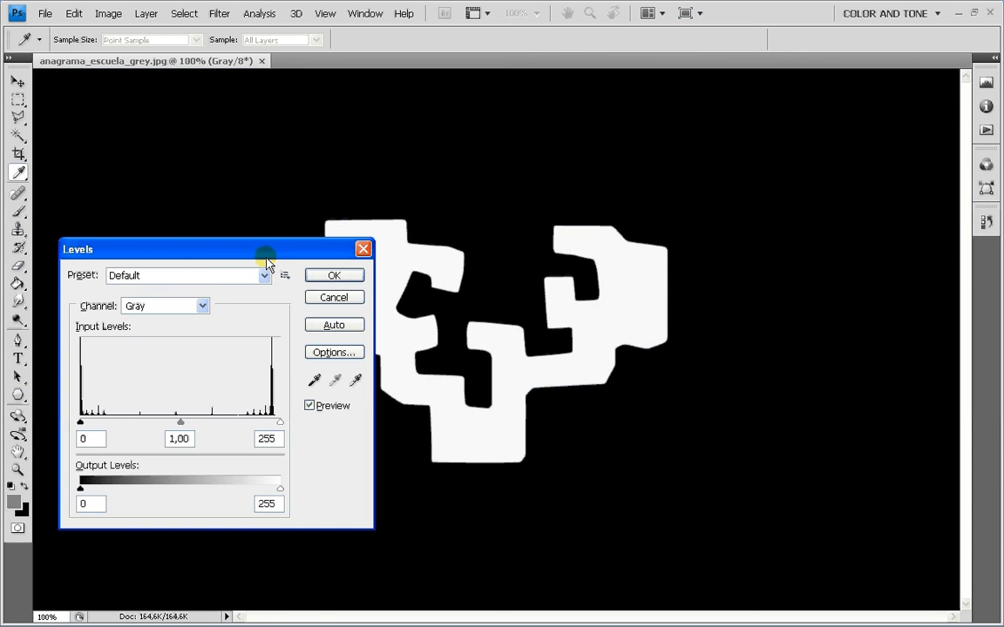
pyautogui.click(107, 13)
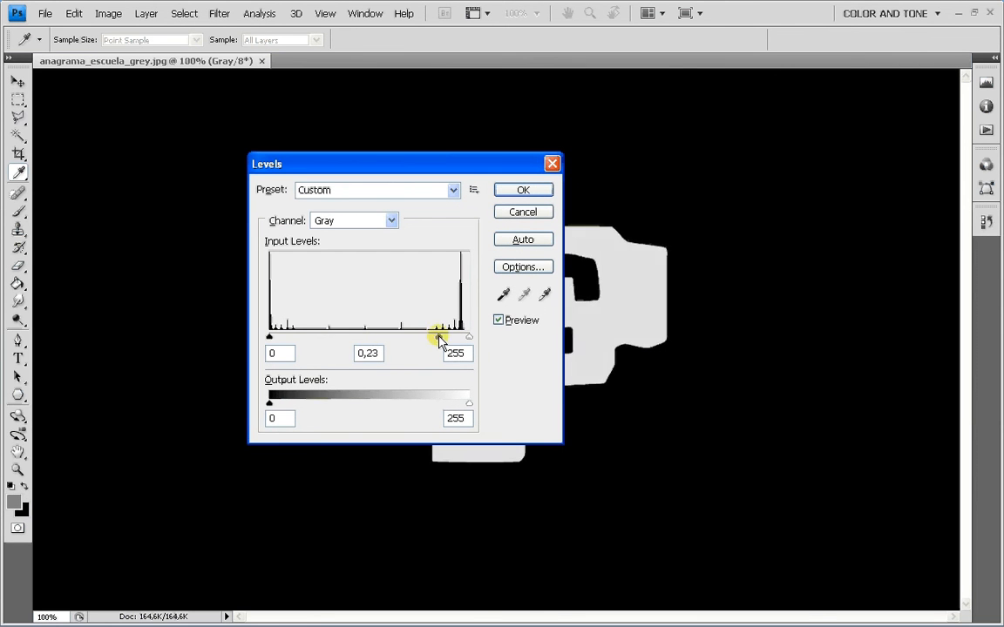
pyautogui.moveTo(405, 164); pyautogui.dragTo(195, 112)
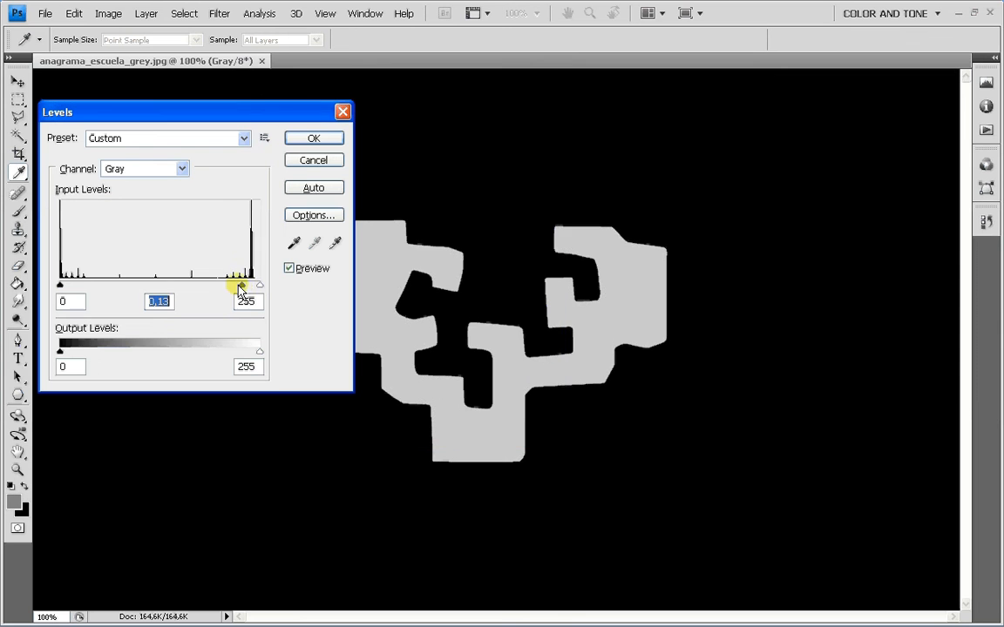
pyautogui.moveTo(239, 287); pyautogui.dragTo(257, 288)
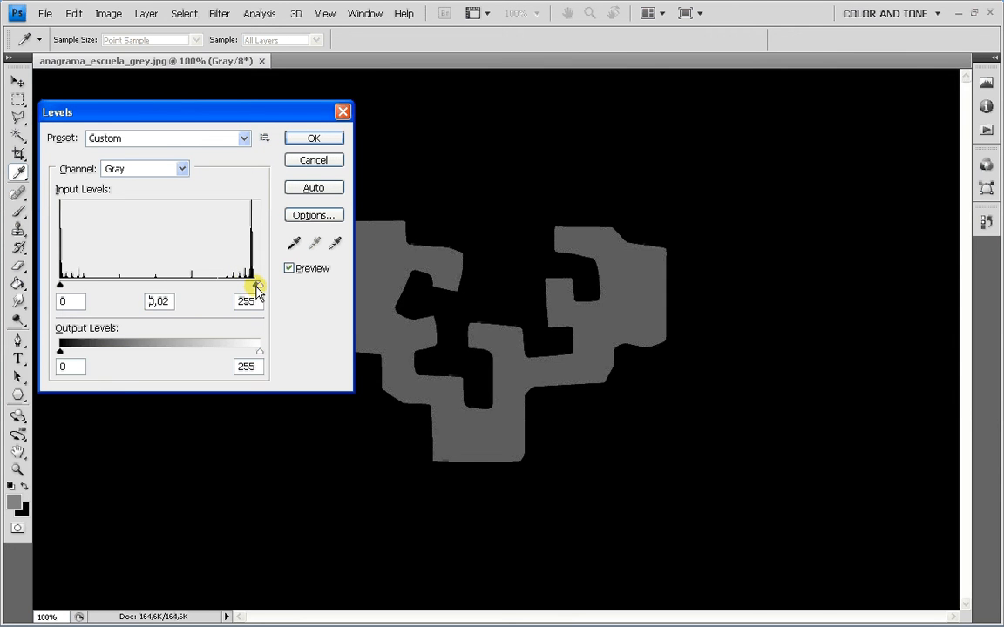
pyautogui.moveTo(258, 285); pyautogui.dragTo(255, 285)
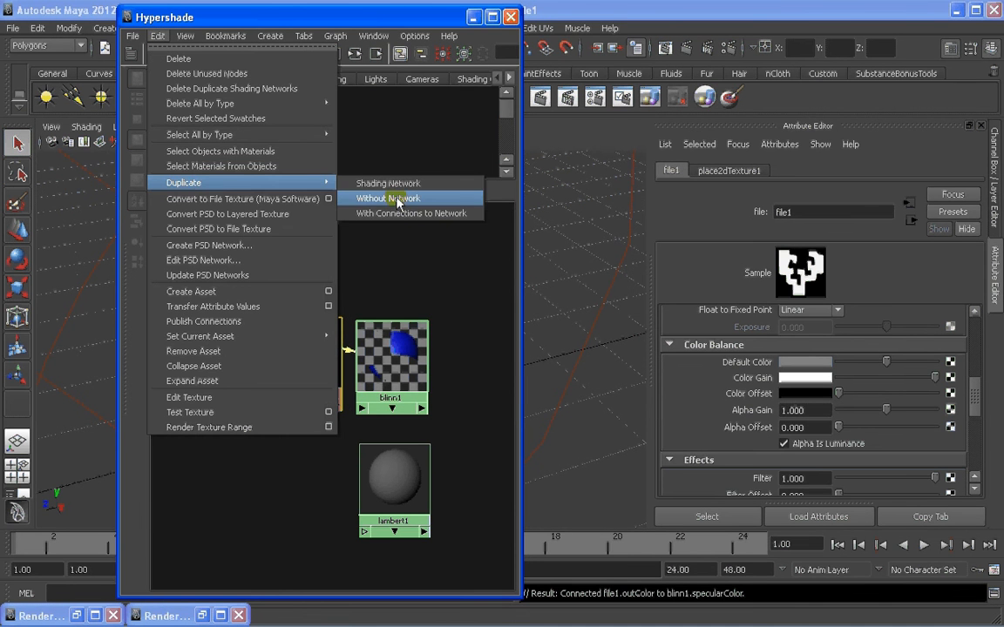
pyautogui.moveTo(417, 218)
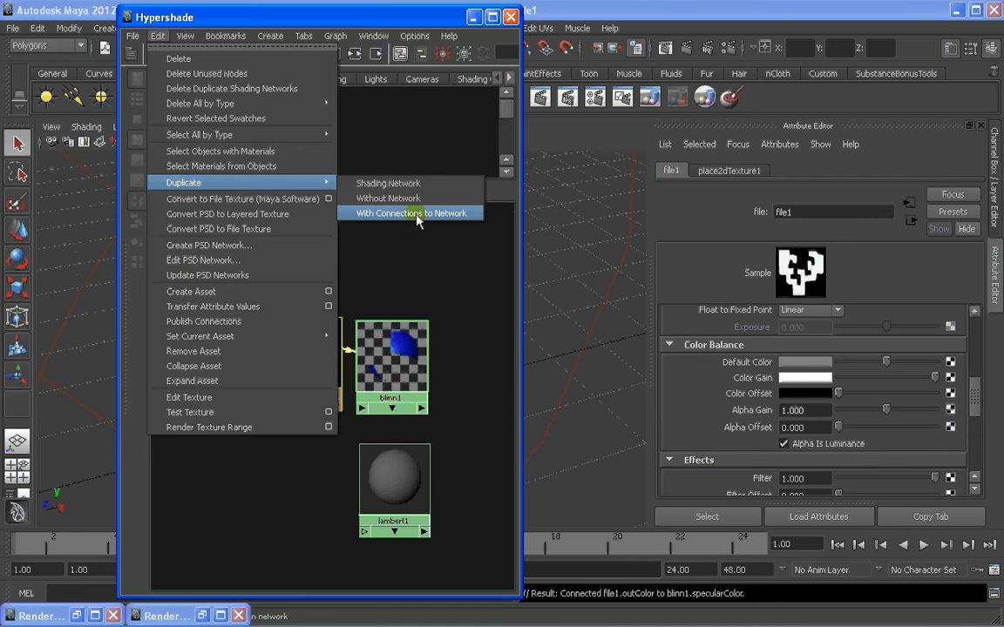
# Duplicate file1 with connections to network and link file2 to blinn1's Specular Color.
pyautogui.click(412, 213)
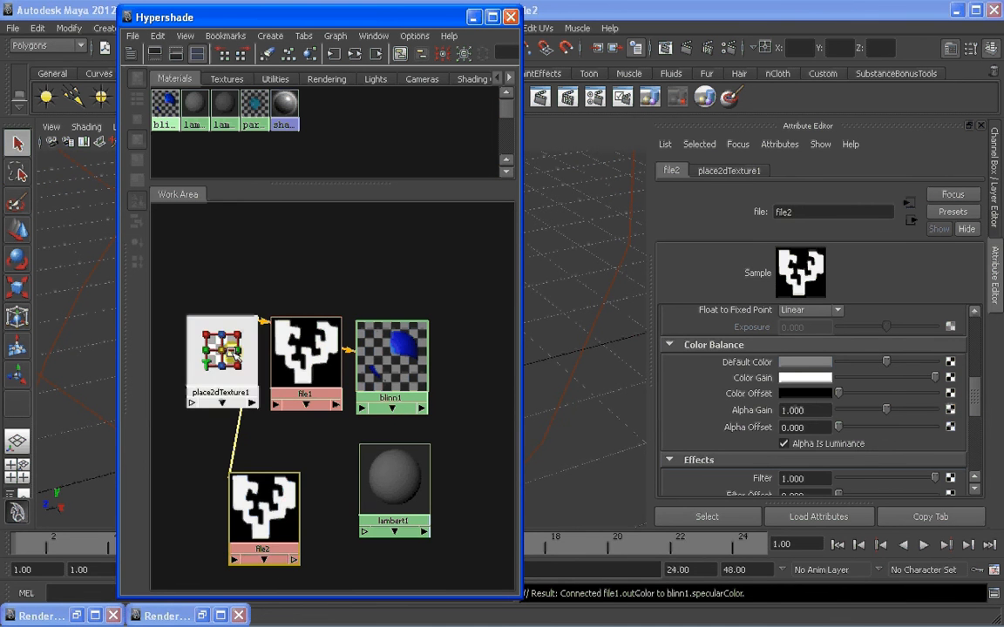
pyautogui.click(204, 353)
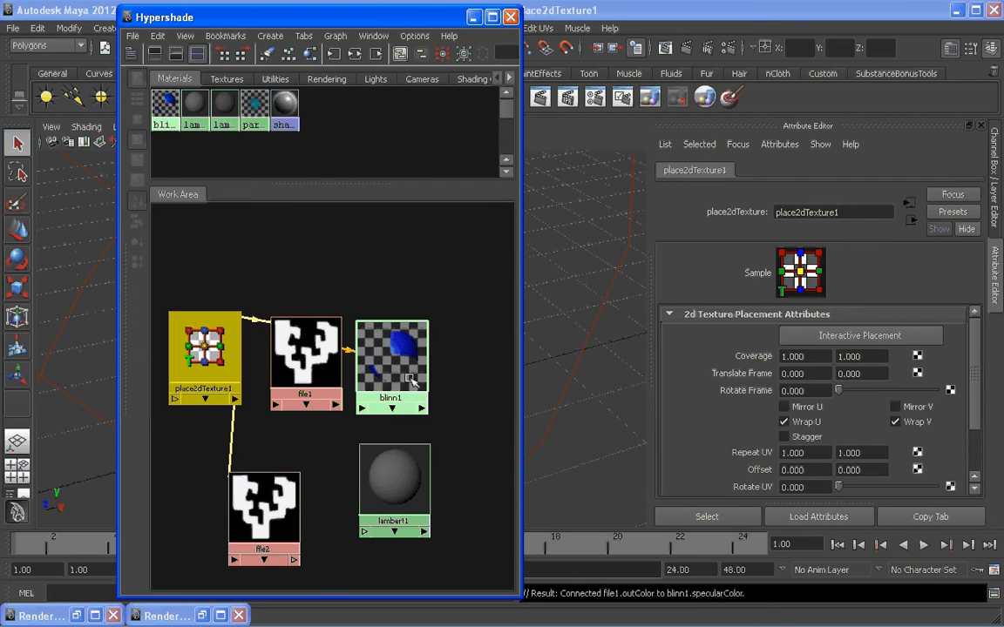
pyautogui.click(392, 365)
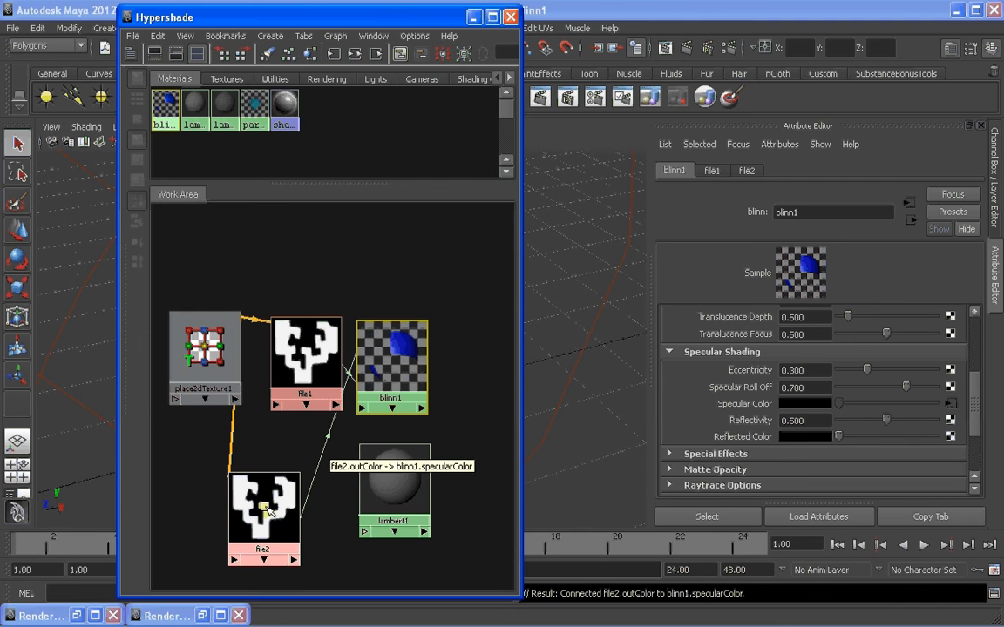
pyautogui.click(263, 514)
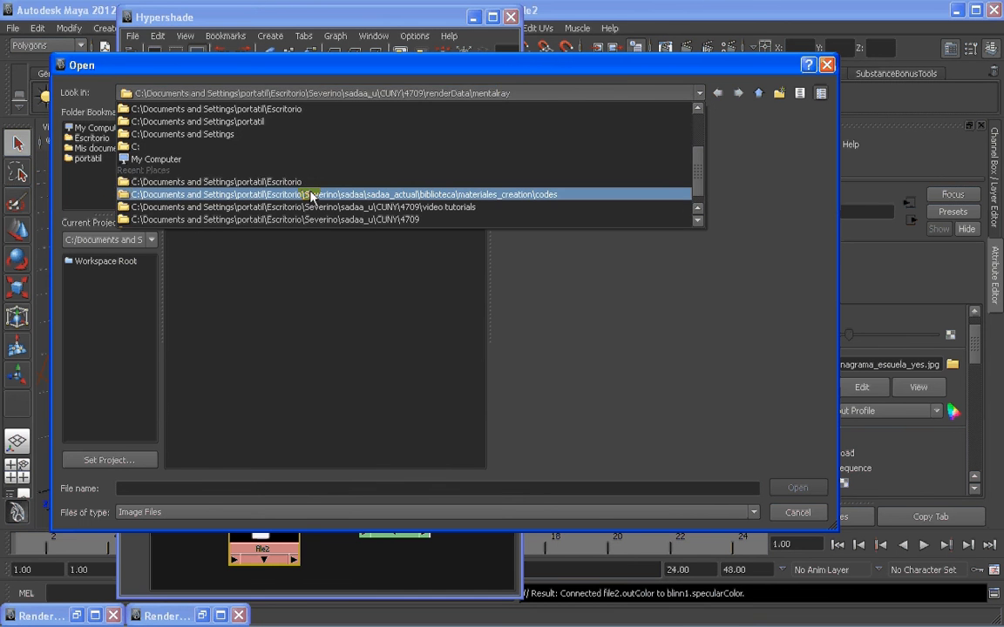
# Load anagrama_escuela_grey.jpg from the codes folder as file2's image.
pyautogui.doubleClick(340, 194)
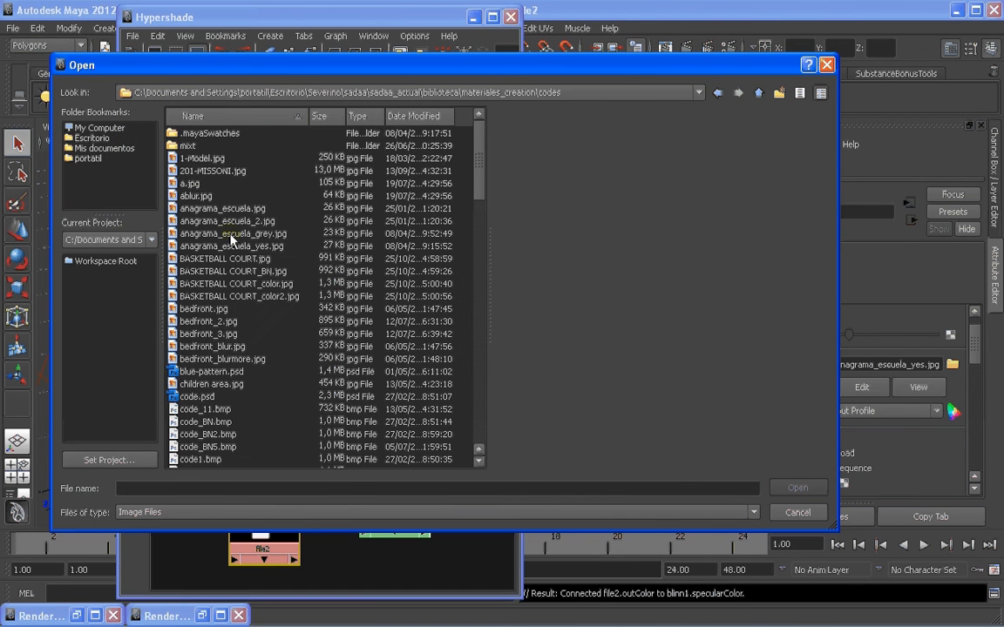
pyautogui.click(233, 233)
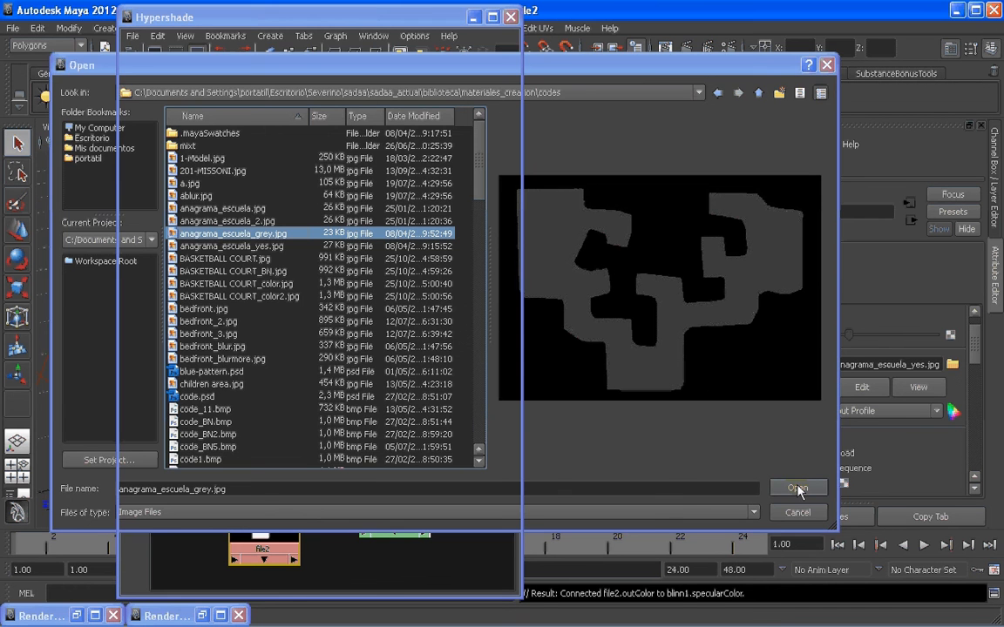
pyautogui.click(796, 488)
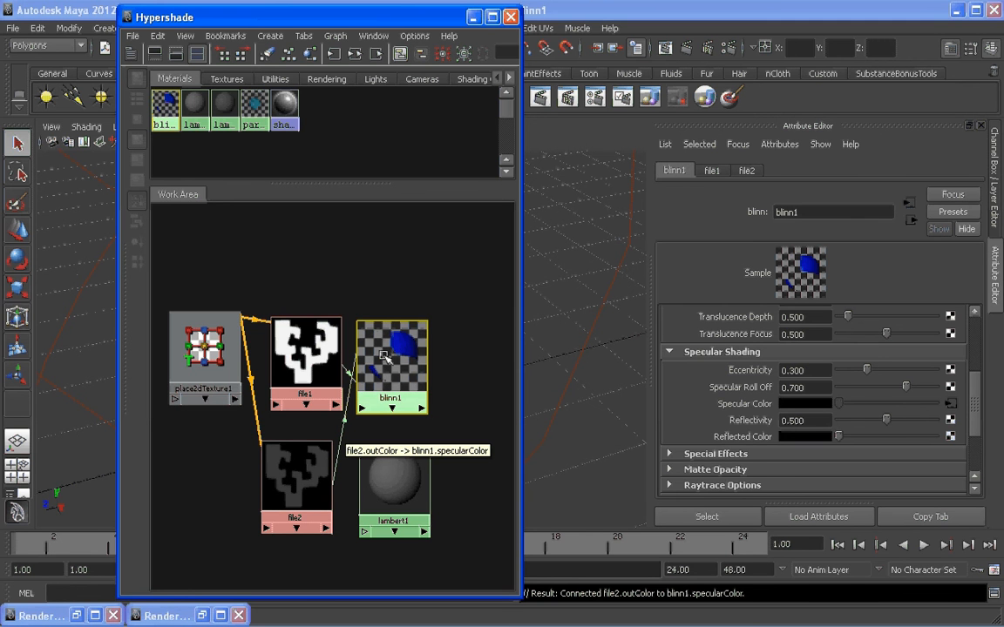
pyautogui.moveTo(349, 476)
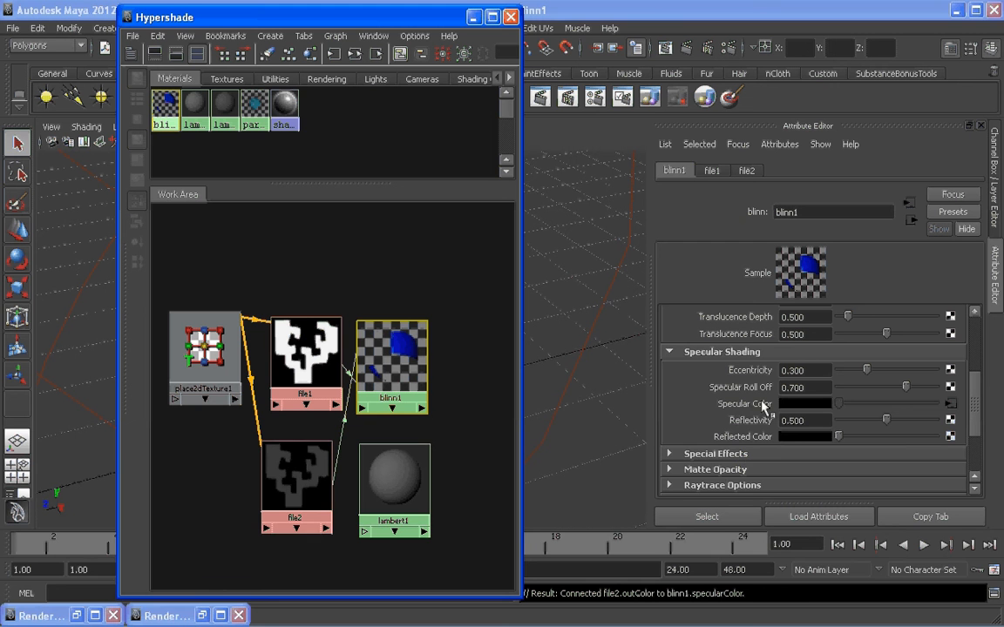
pyautogui.moveTo(314, 466)
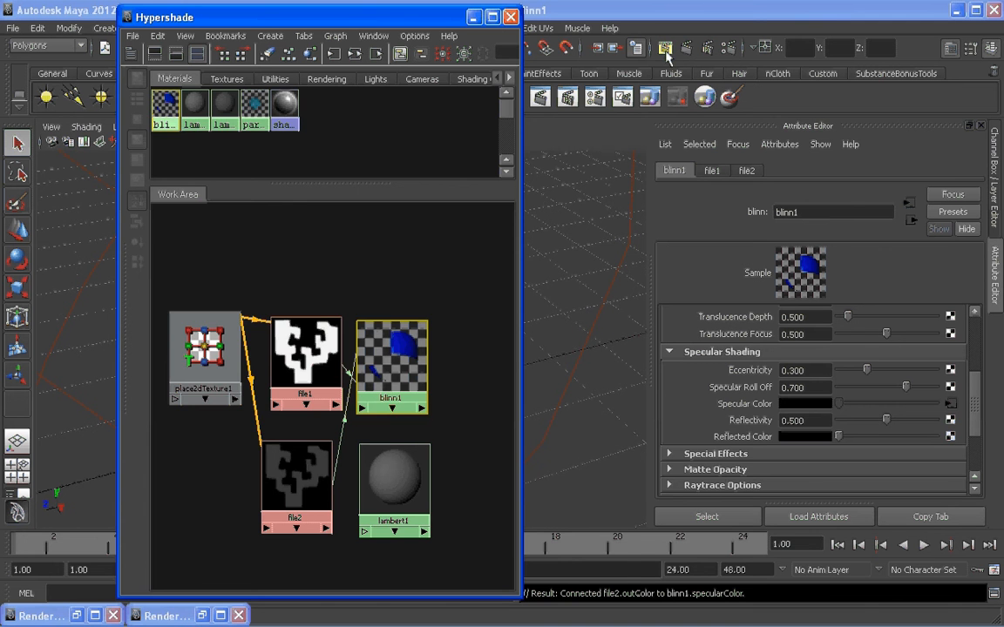
# Render the current frame of the sphere into Render View.
pyautogui.click(664, 48)
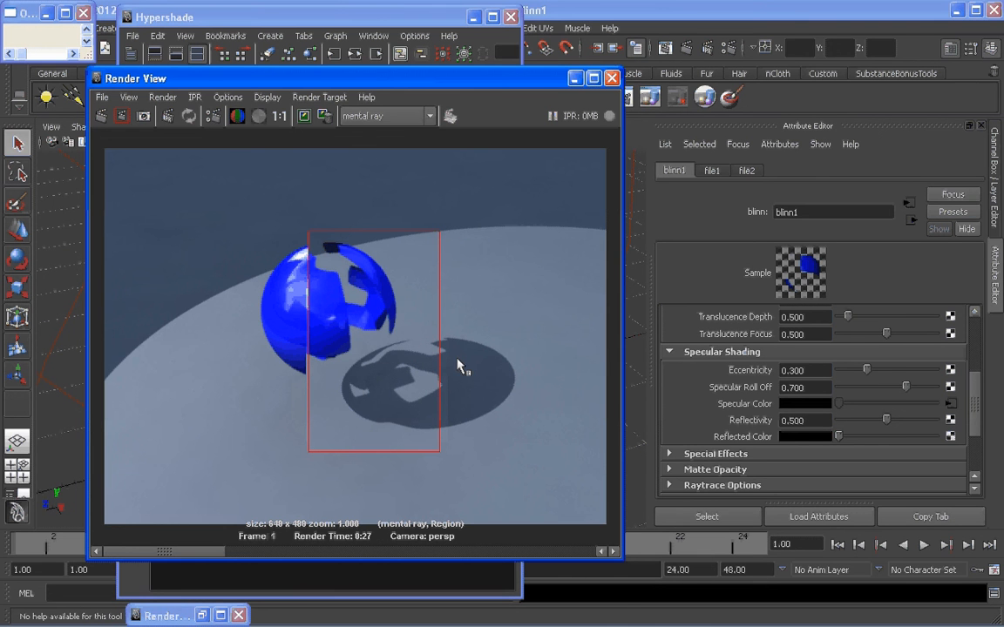
pyautogui.moveTo(361, 377)
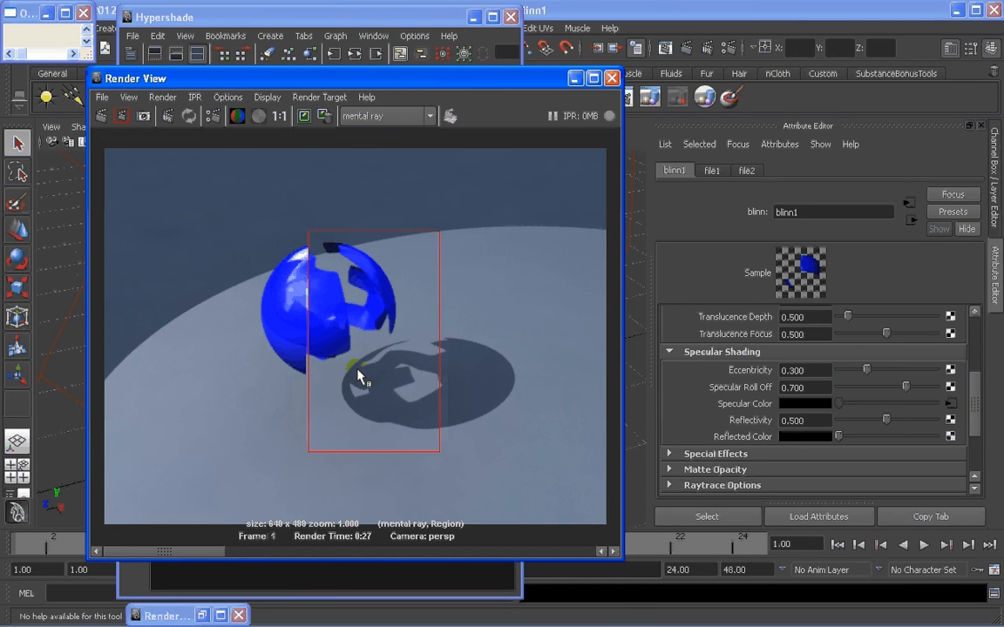